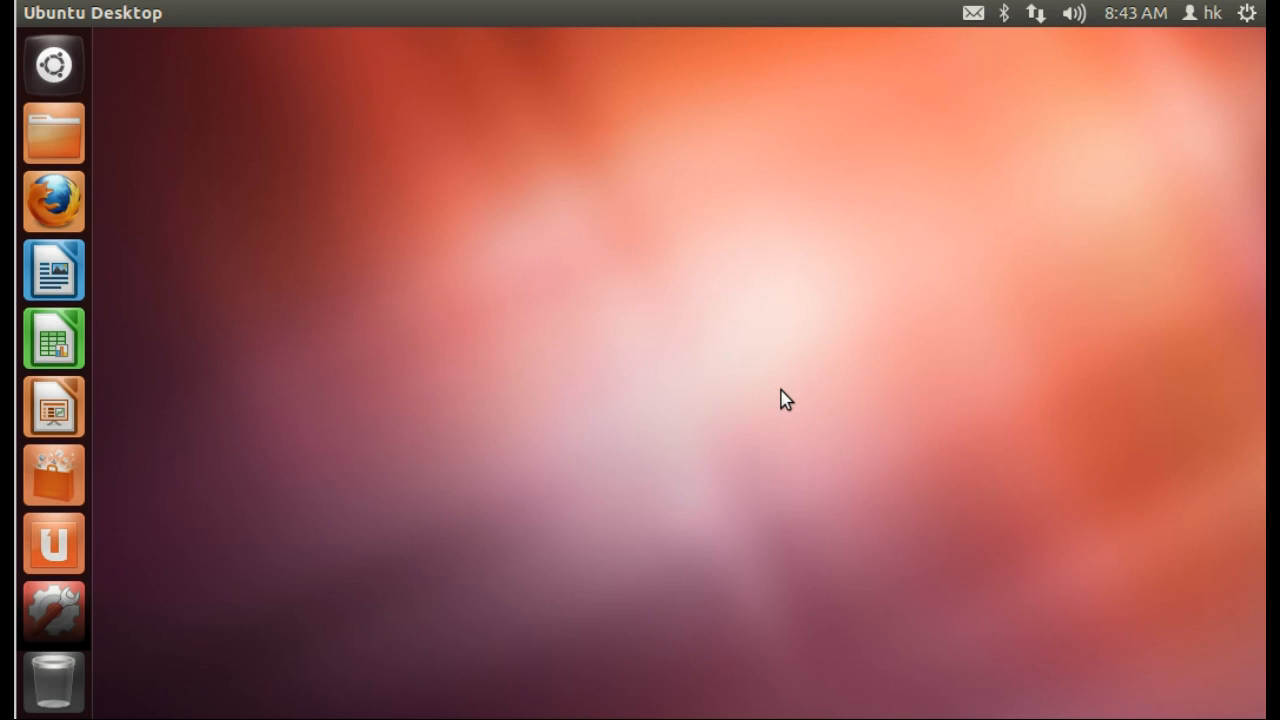
pyautogui.moveTo(54, 64)
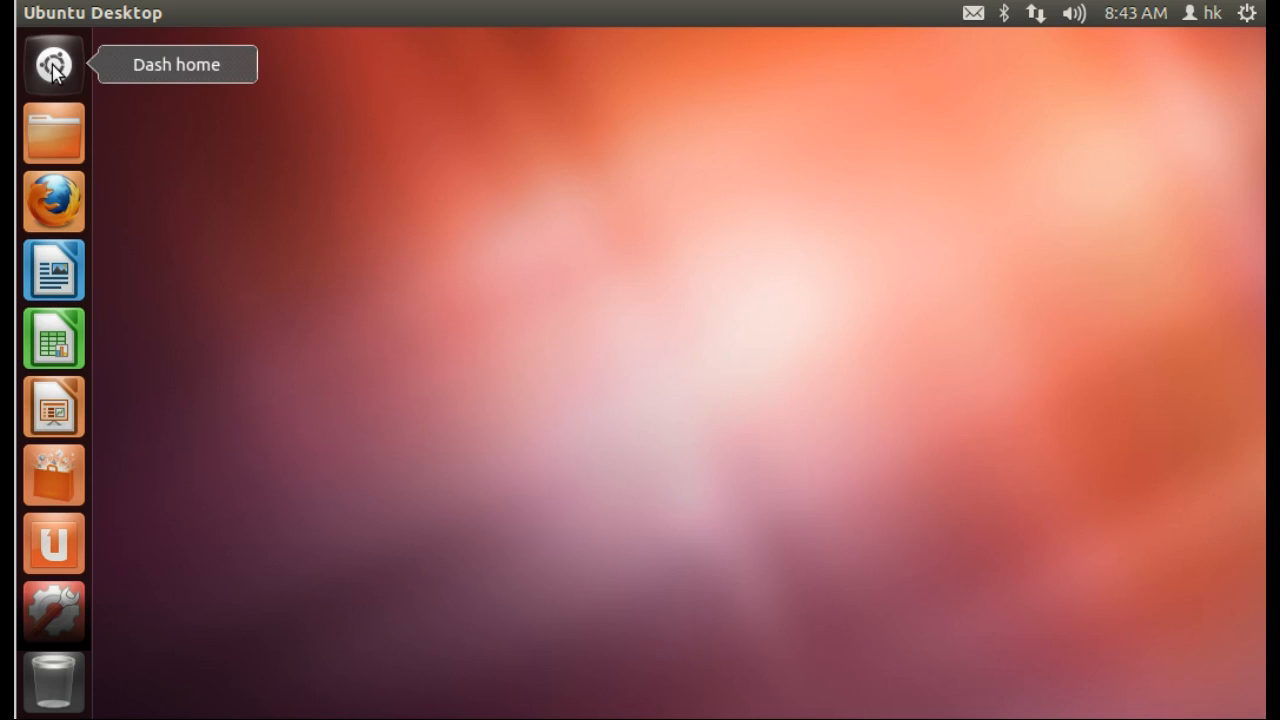
# Search the Dash for 'terminal' to find the Terminal application.
pyautogui.click(54, 64)
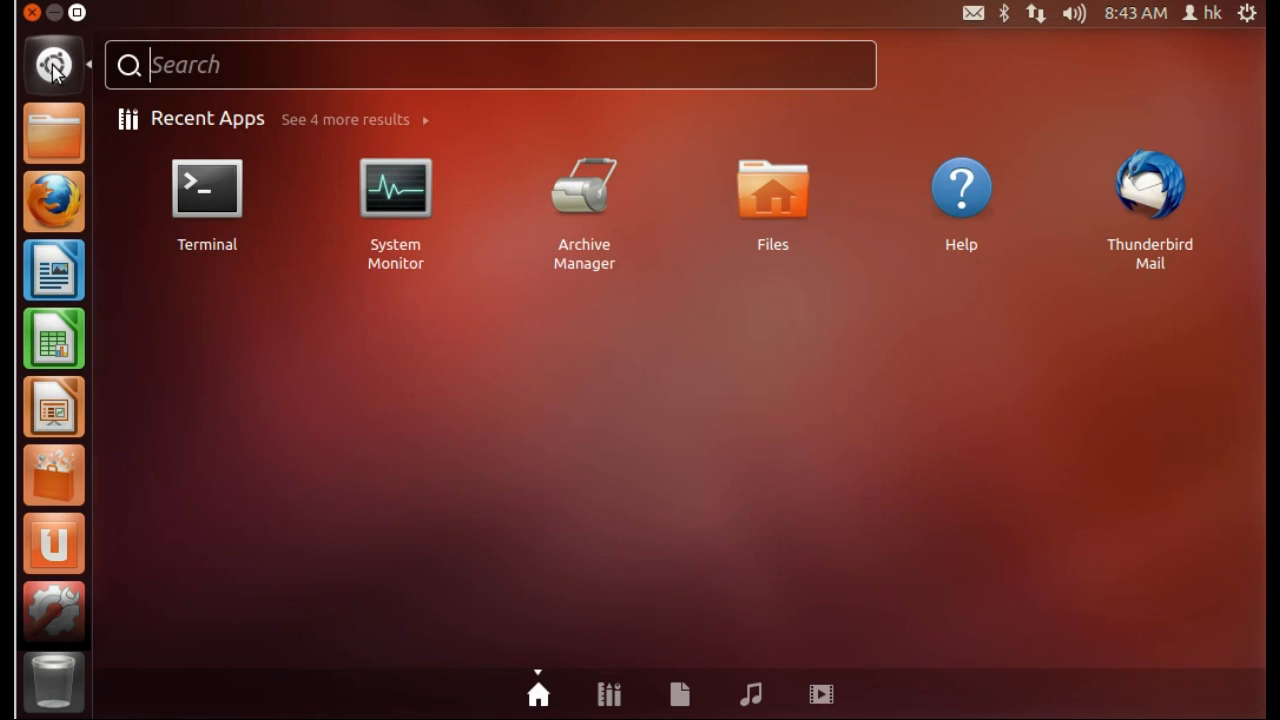
pyautogui.write('term')
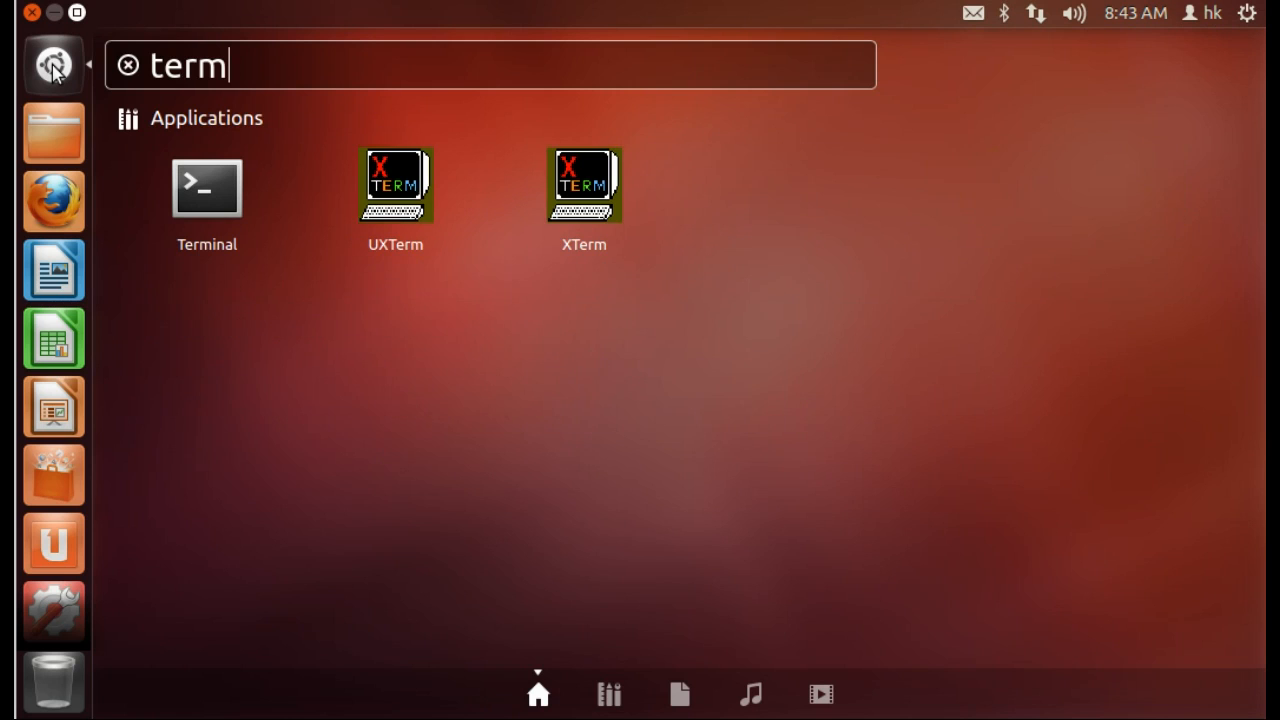
pyautogui.write('inal')
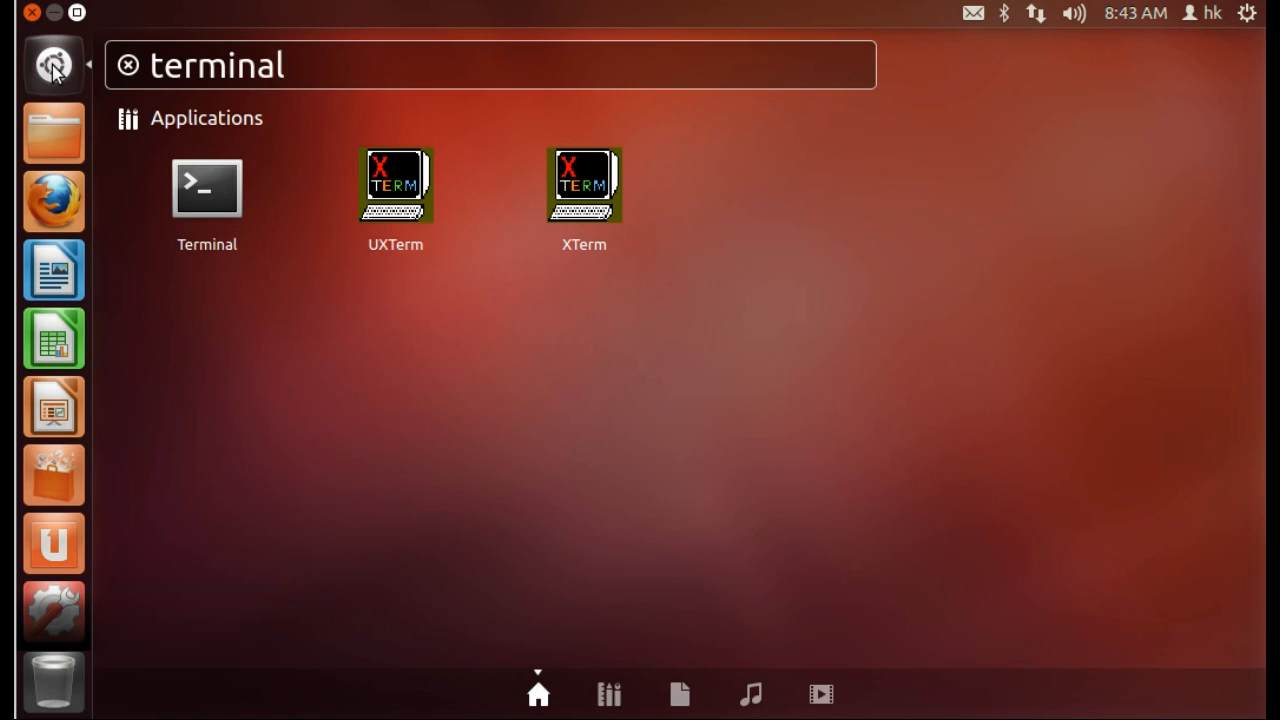
pyautogui.moveTo(206, 188)
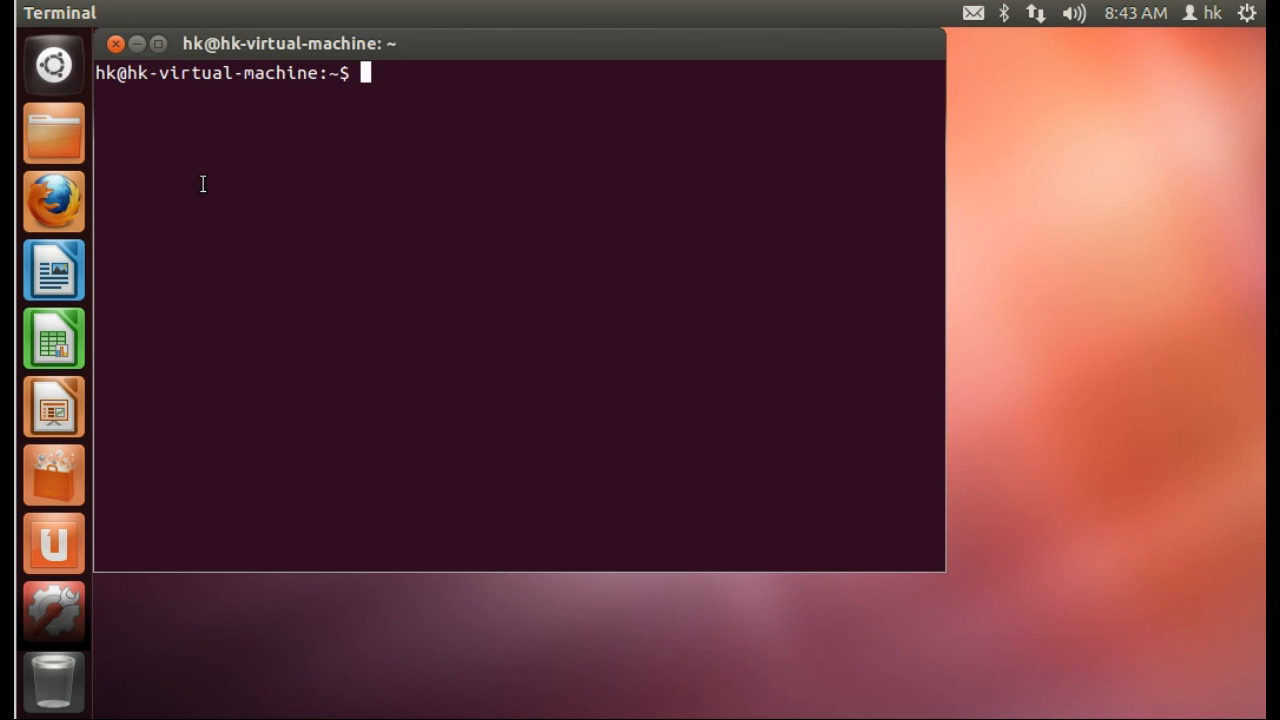
# Enter sudo apt-add-repository ppa:hikariknight/unix-runescape-client to add the PPA.
pyautogui.write('sudo')
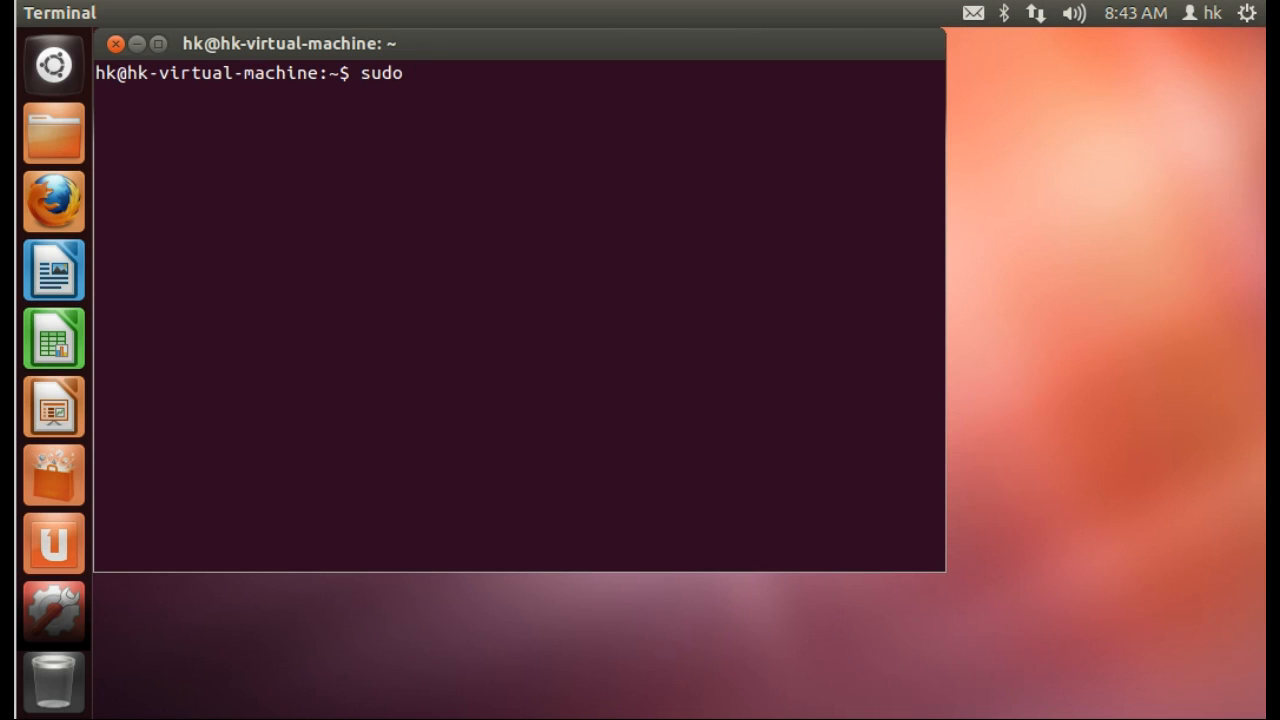
pyautogui.write('apt-a')
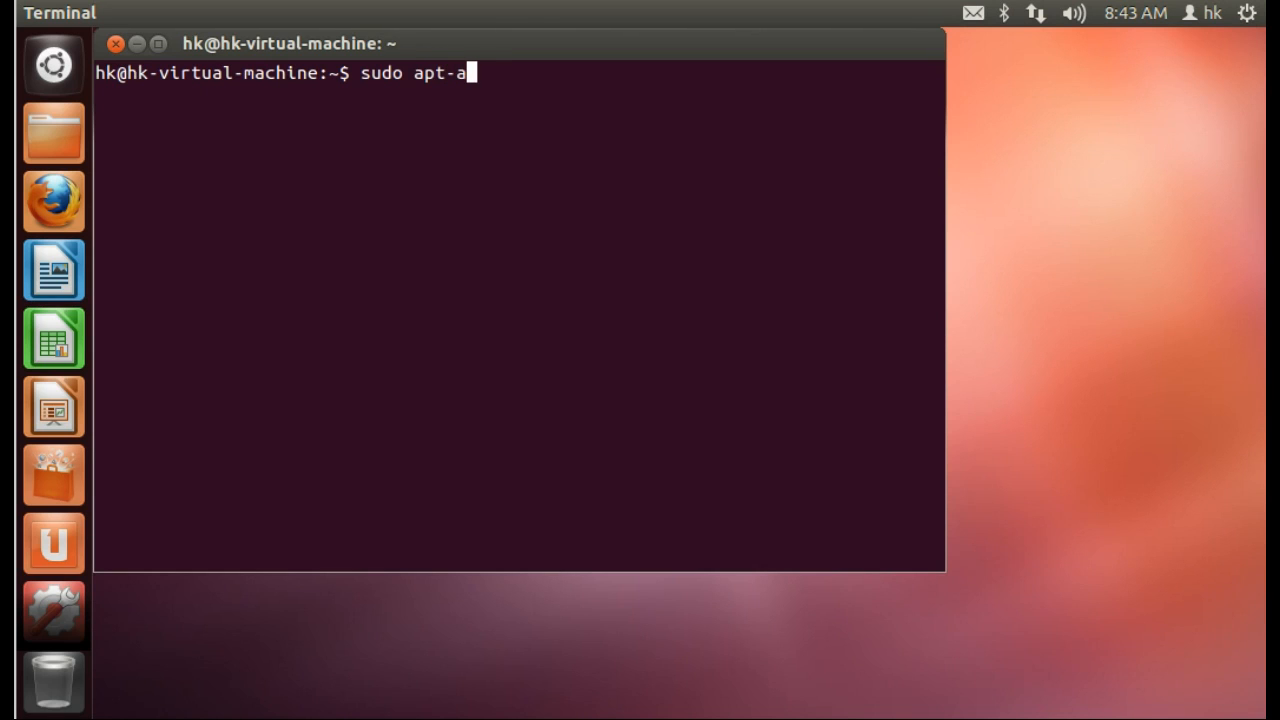
pyautogui.write('dd-reposi')
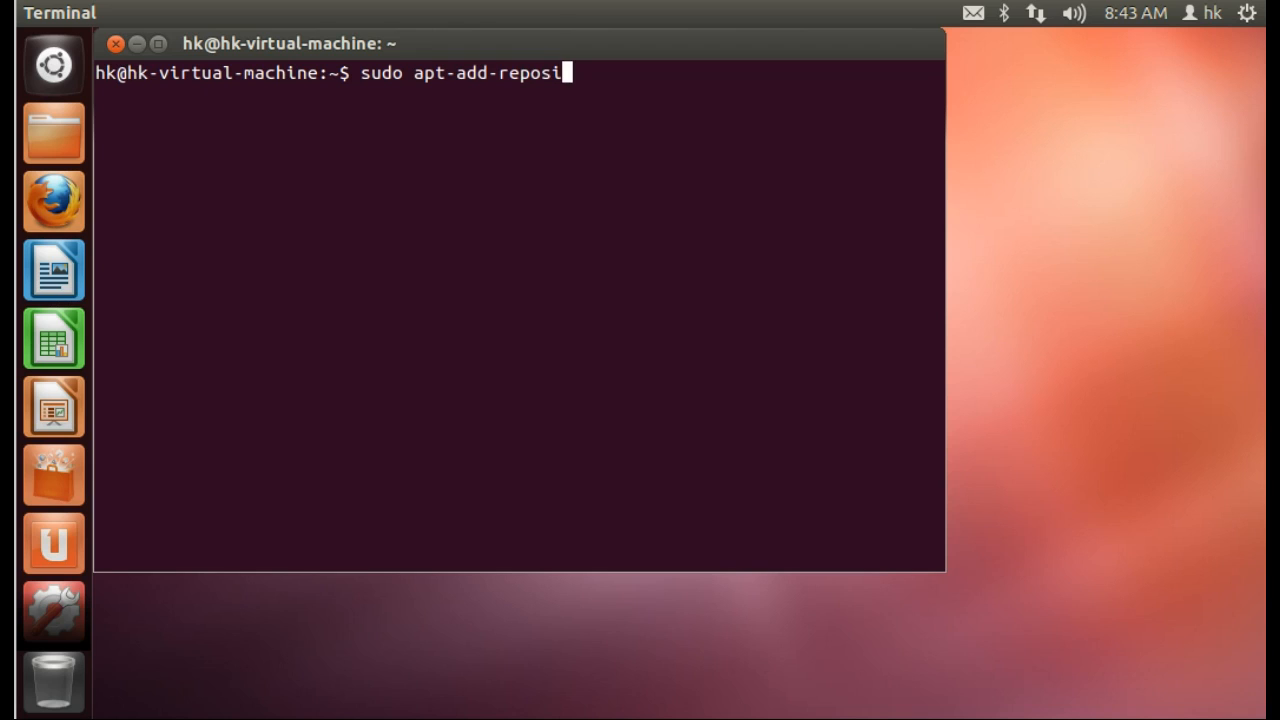
pyautogui.write('tory')
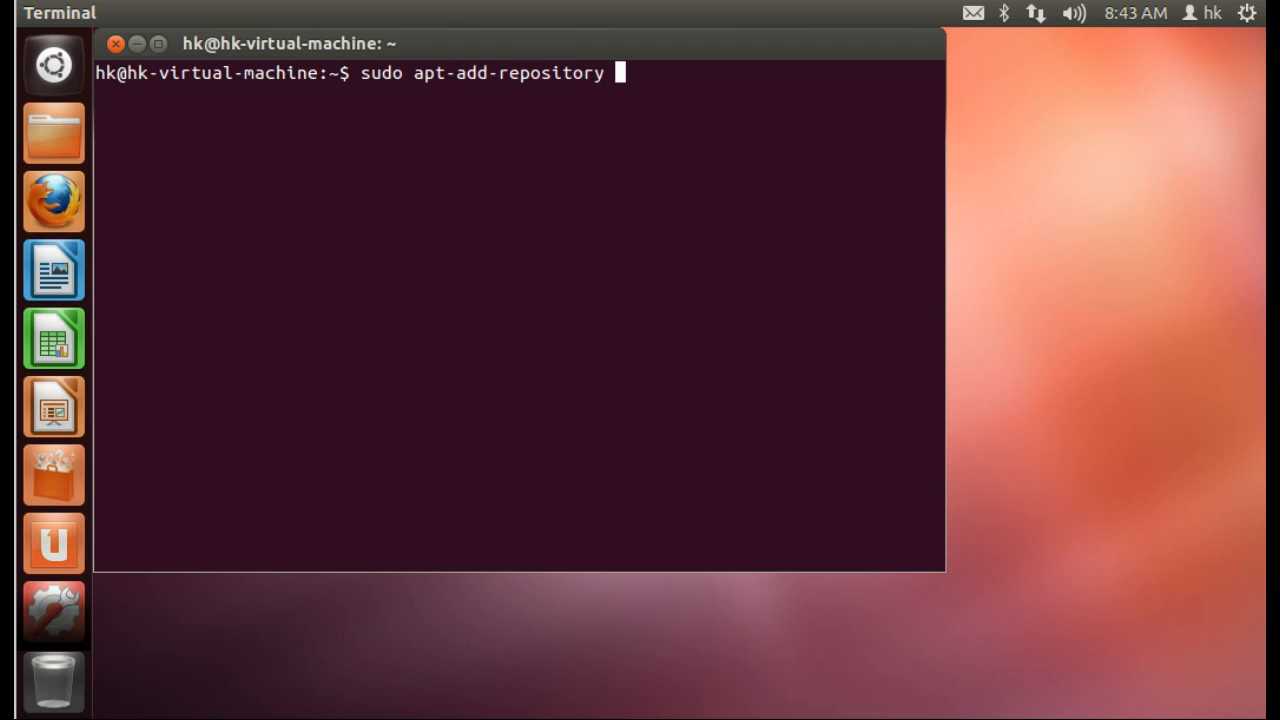
pyautogui.write('ppa')
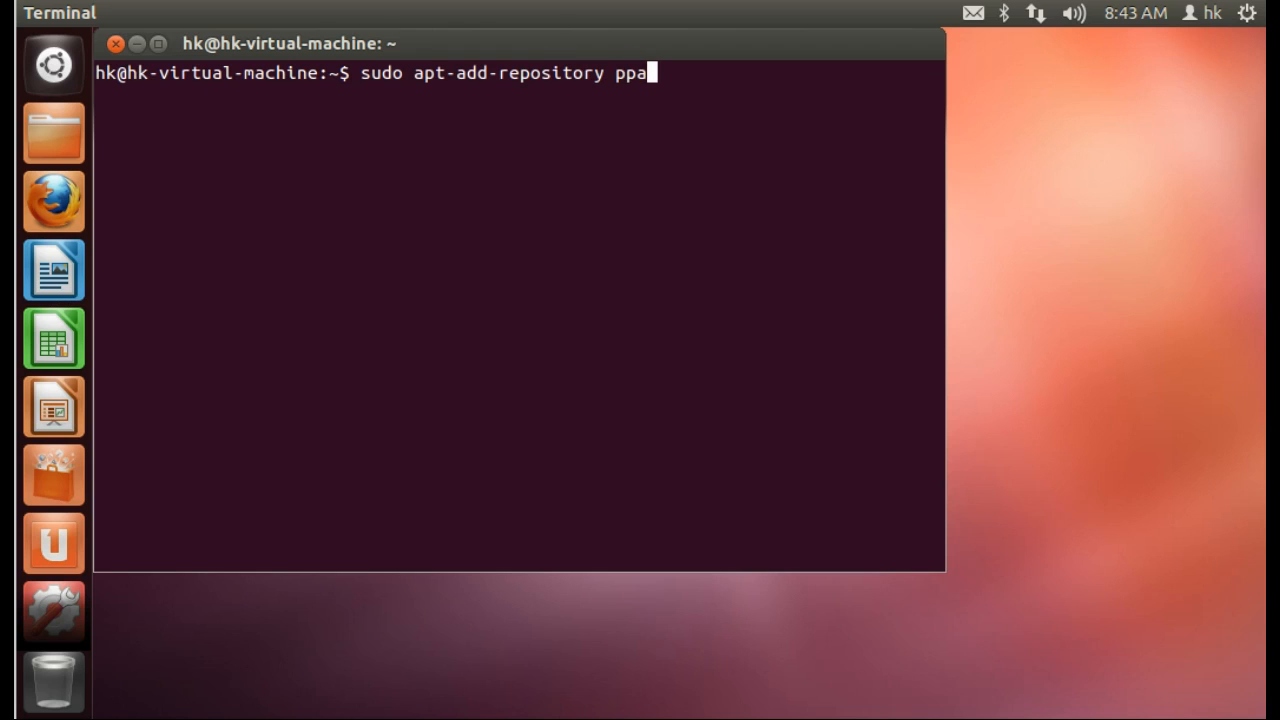
pyautogui.write(':hikar')
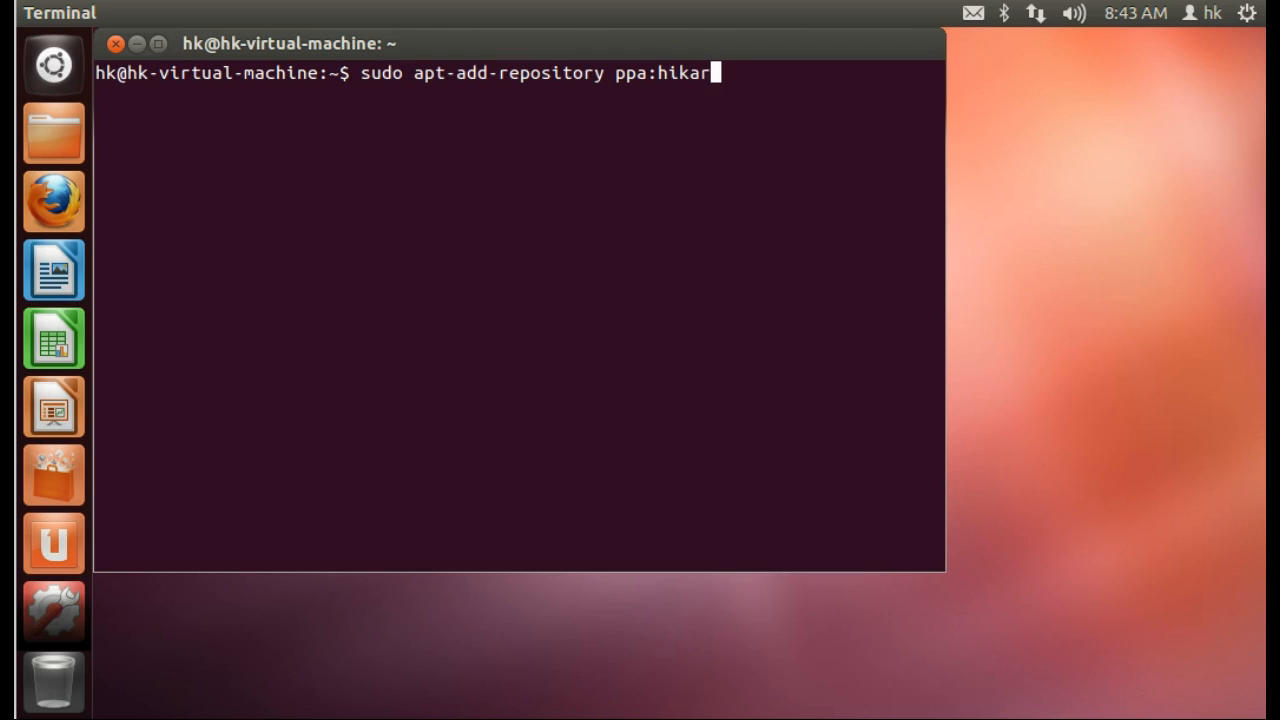
pyautogui.write('knight')
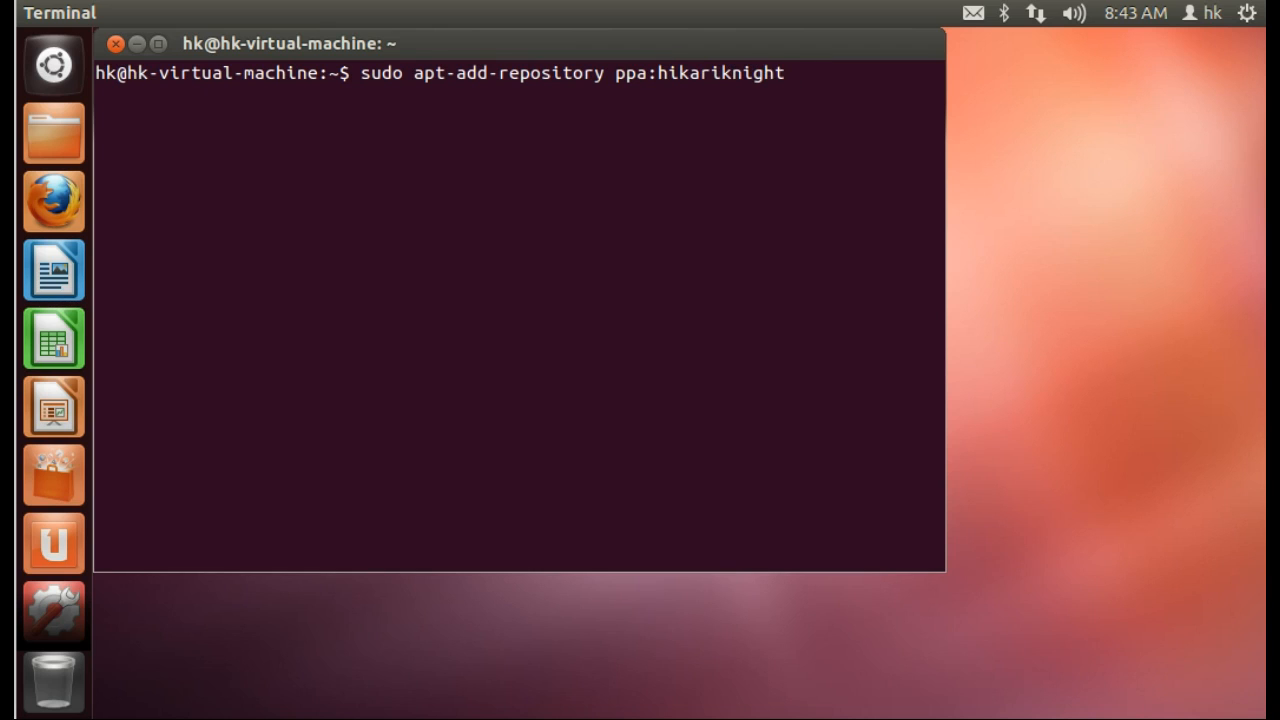
pyautogui.write('/')
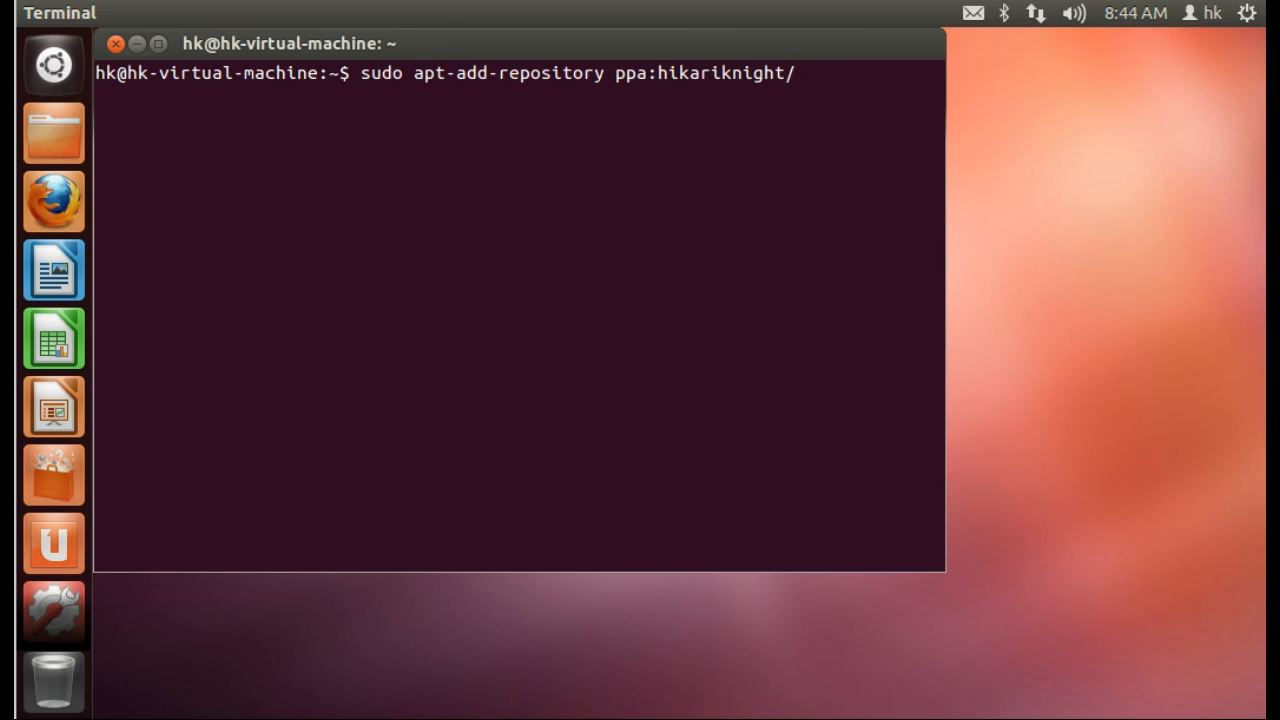
pyautogui.write('unix-')
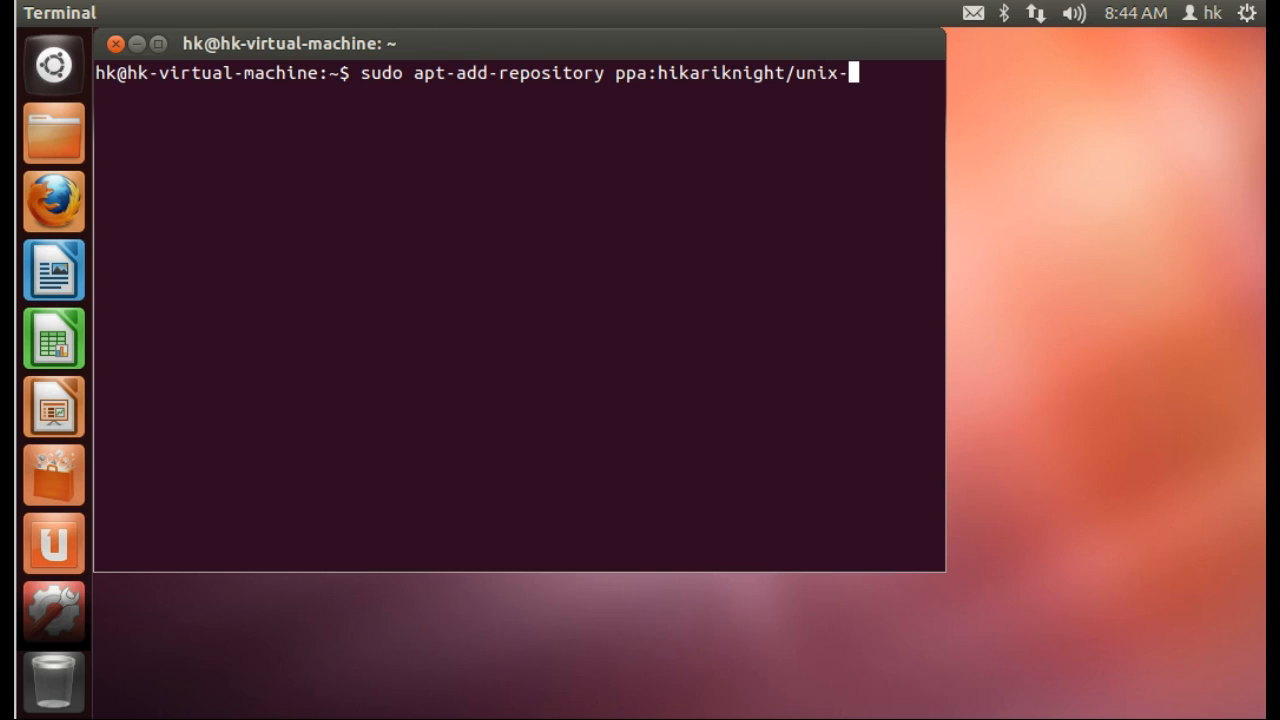
pyautogui.write('runesc')
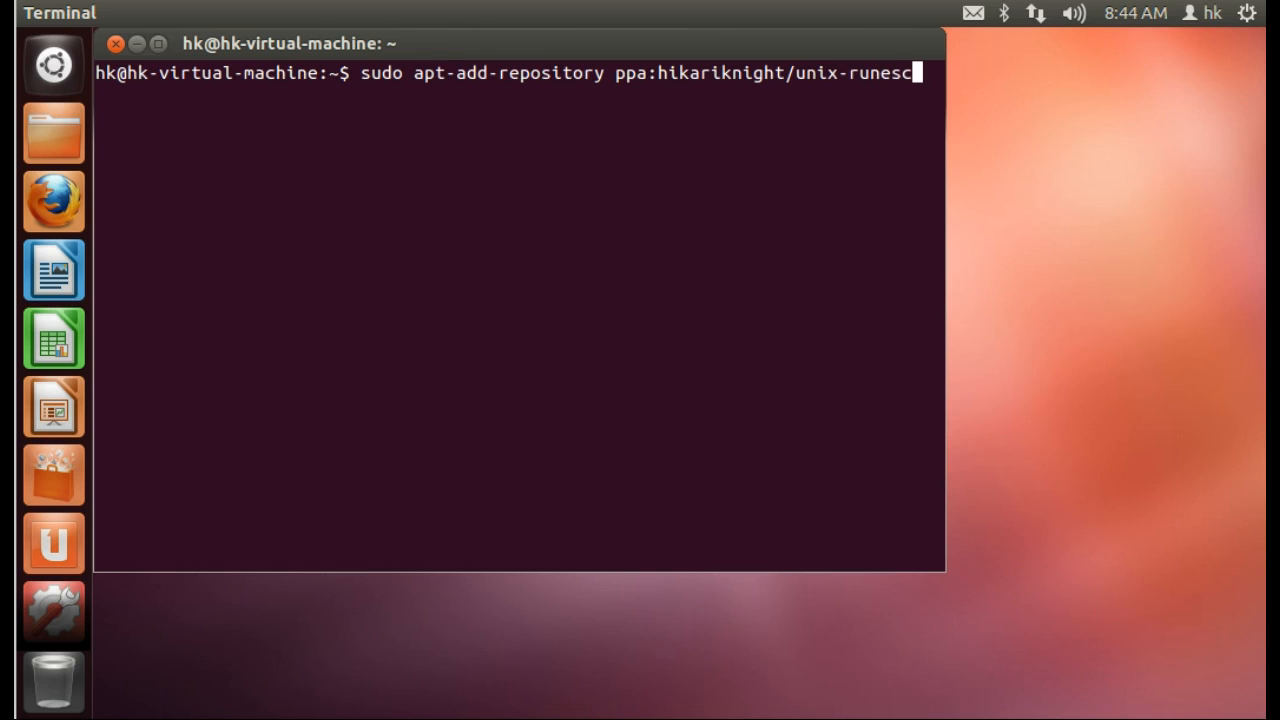
pyautogui.write('ape -')
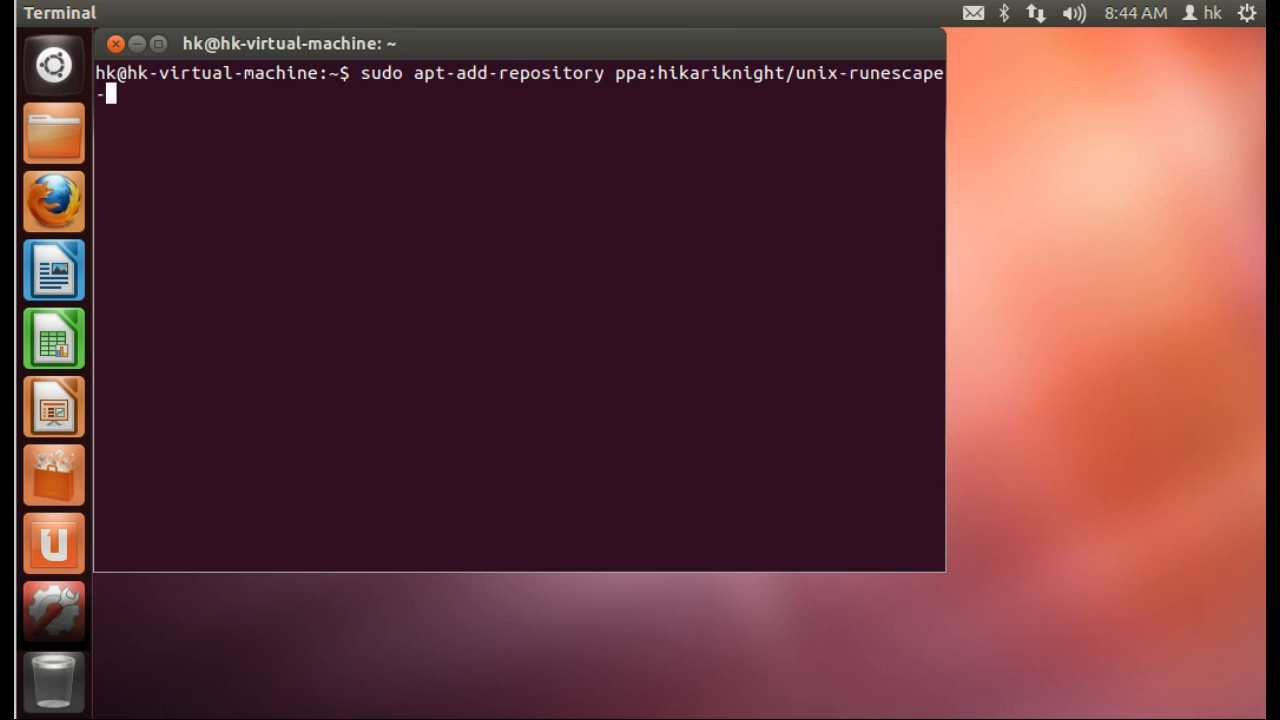
pyautogui.write('client')
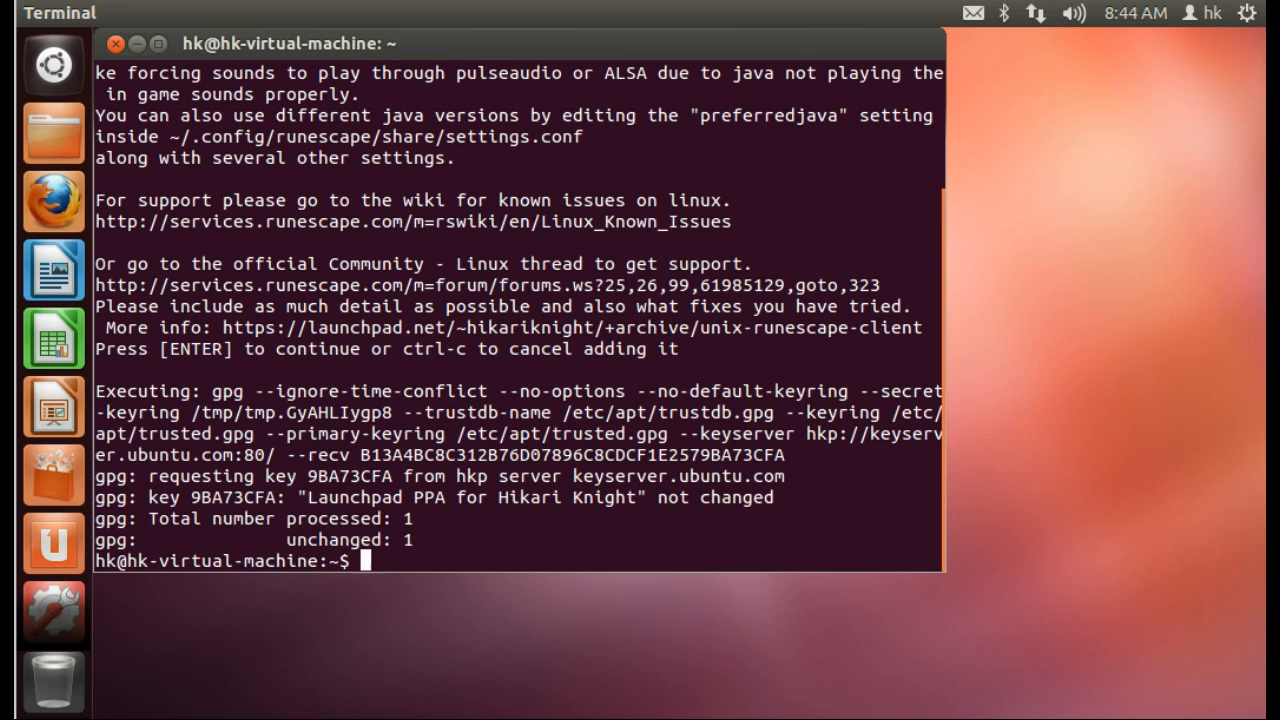
# Run sudo apt-get update to refresh the package lists.
pyautogui.write('sudo')
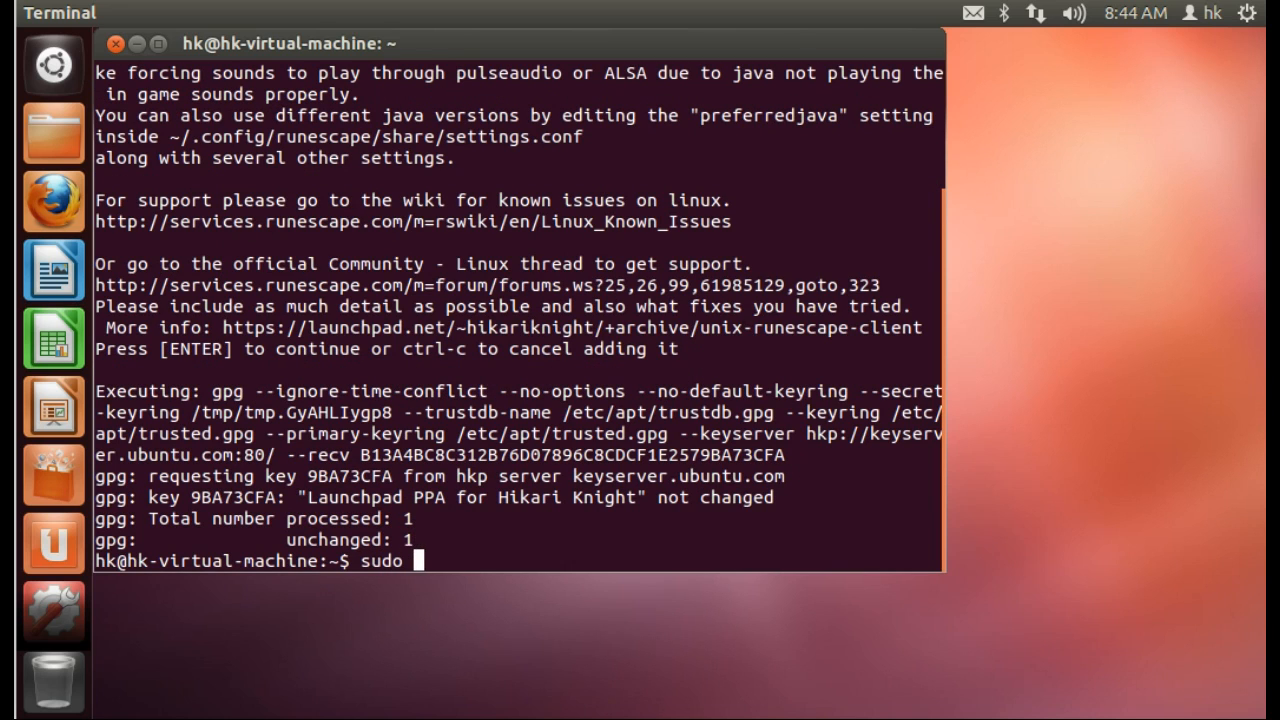
pyautogui.write('apt-g')
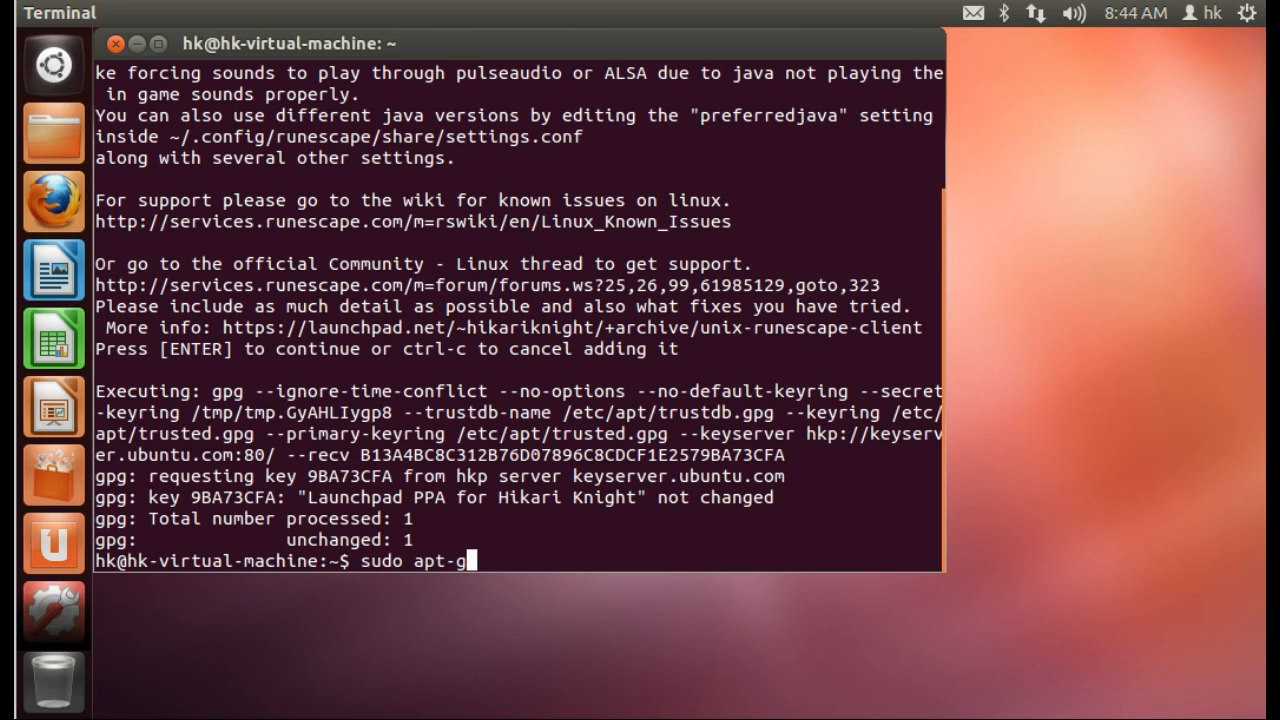
pyautogui.write('et upda')
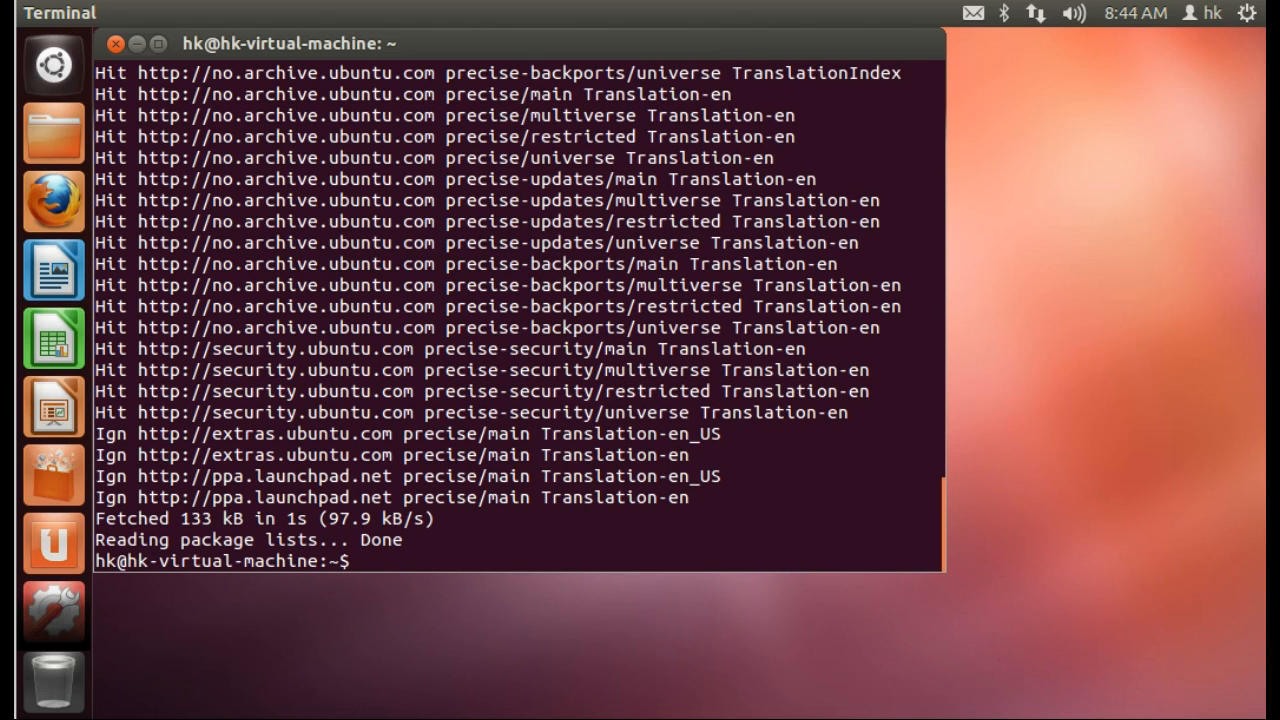
# Run sudo apt-get install unix-runescape-client.
pyautogui.write('sudo ap')
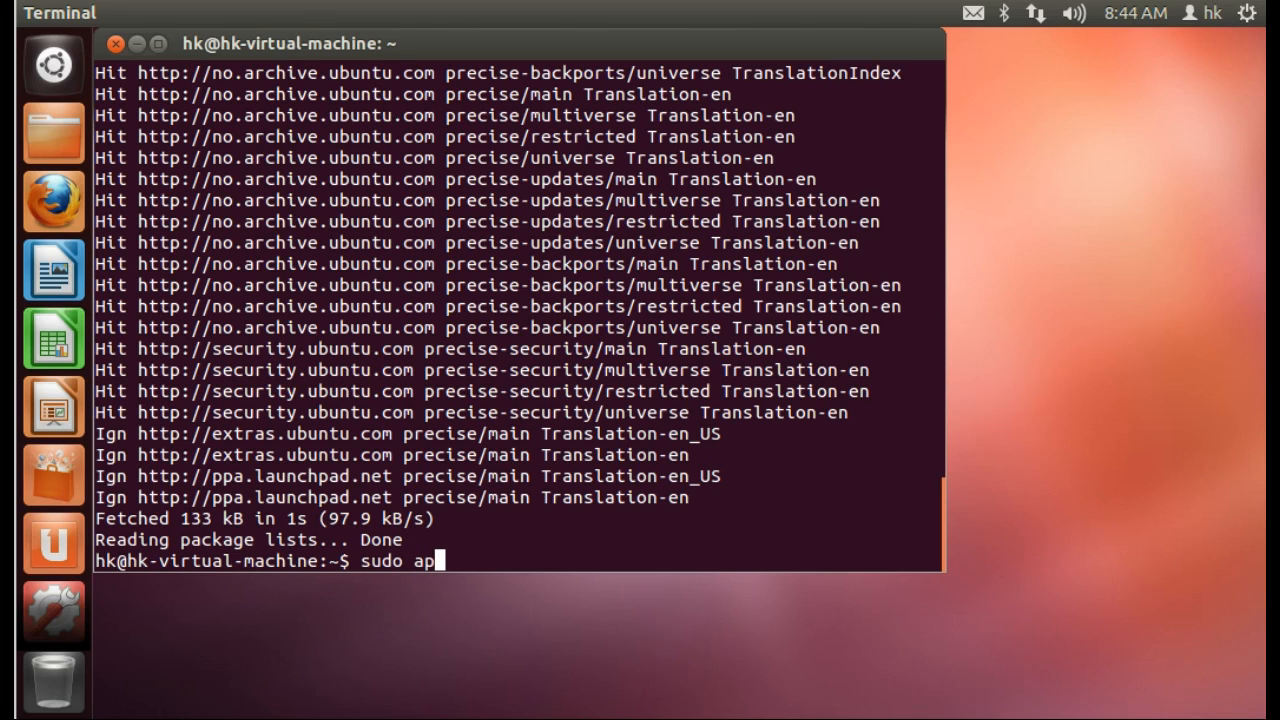
pyautogui.write('t-get i')
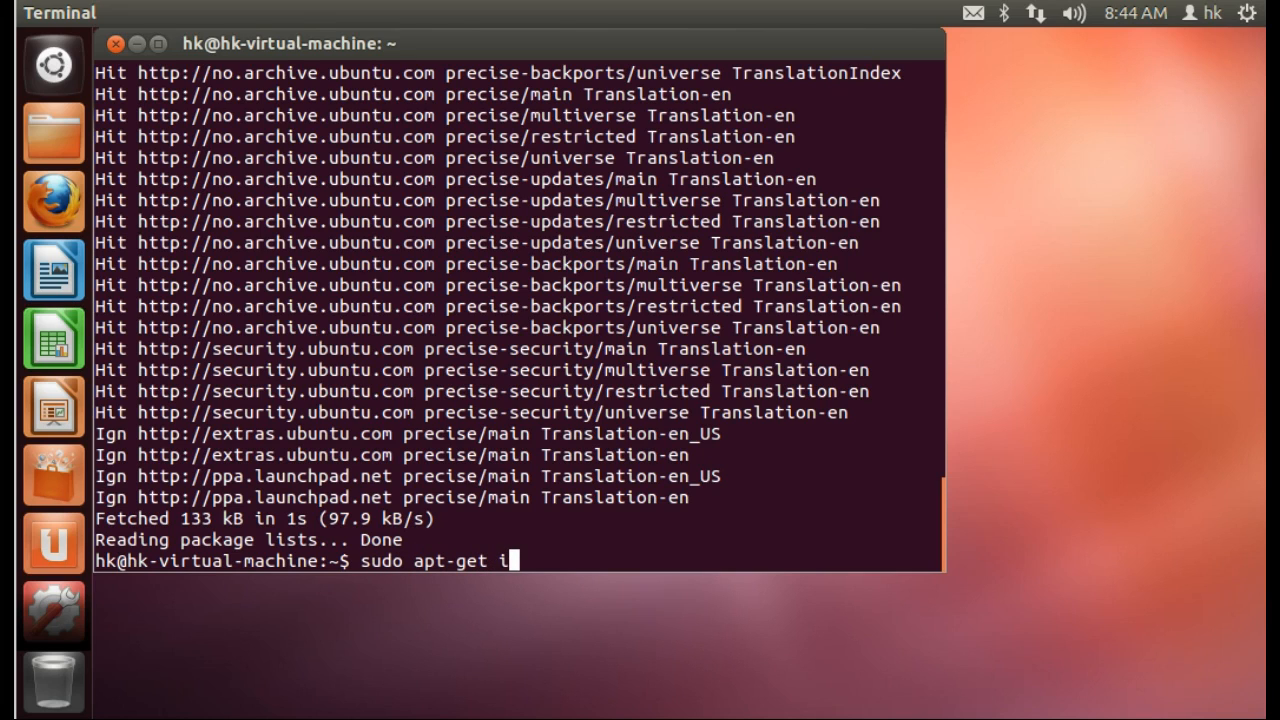
pyautogui.write('nstall')
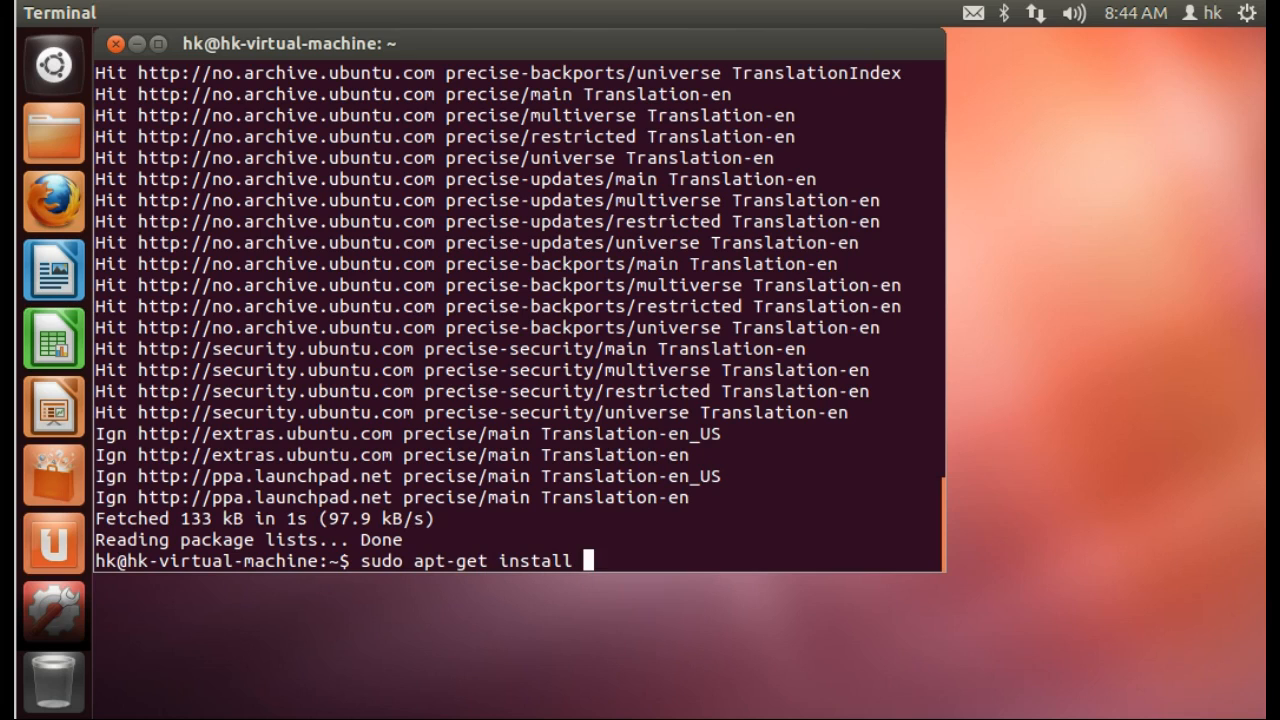
pyautogui.write('unix-')
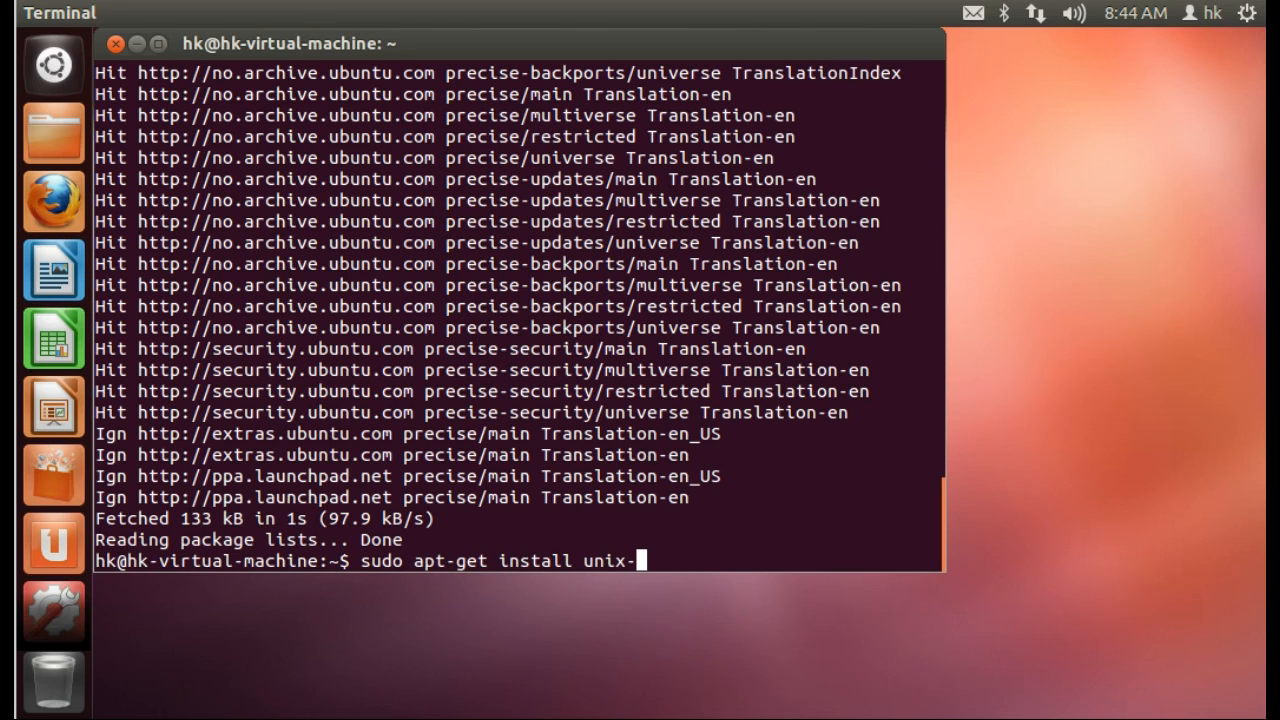
pyautogui.write('rune')
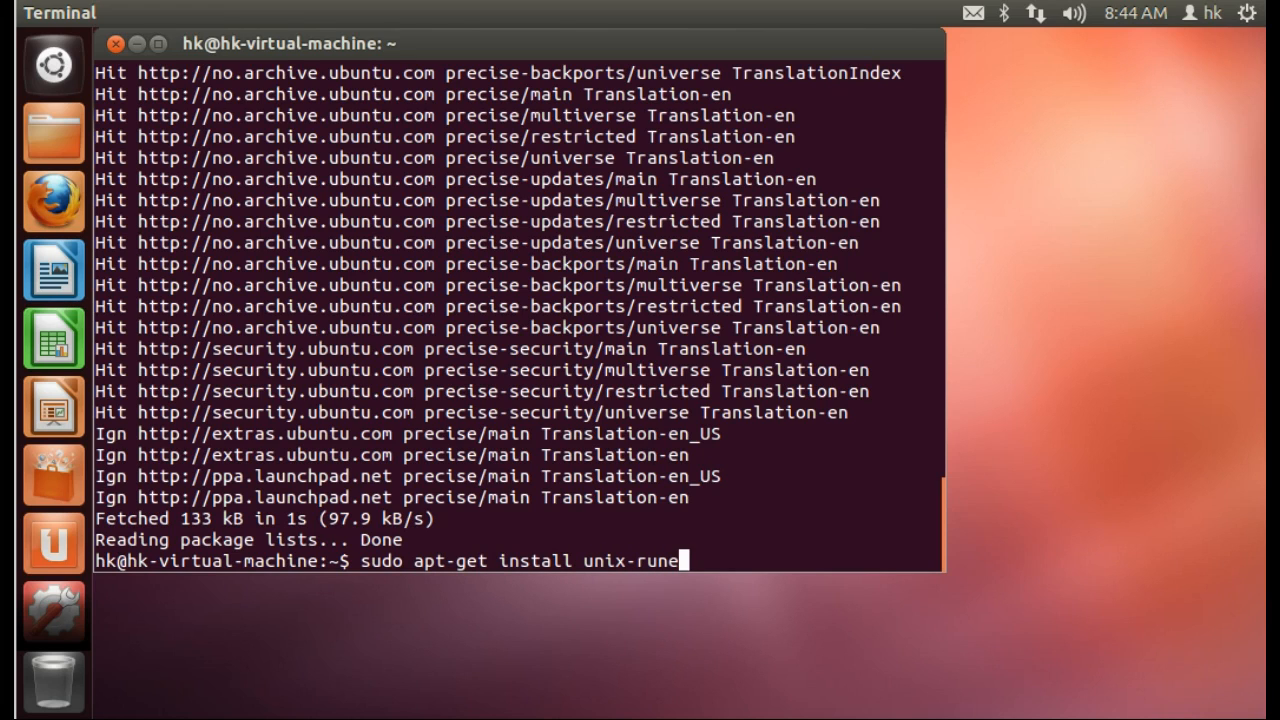
pyautogui.write('cape-c')
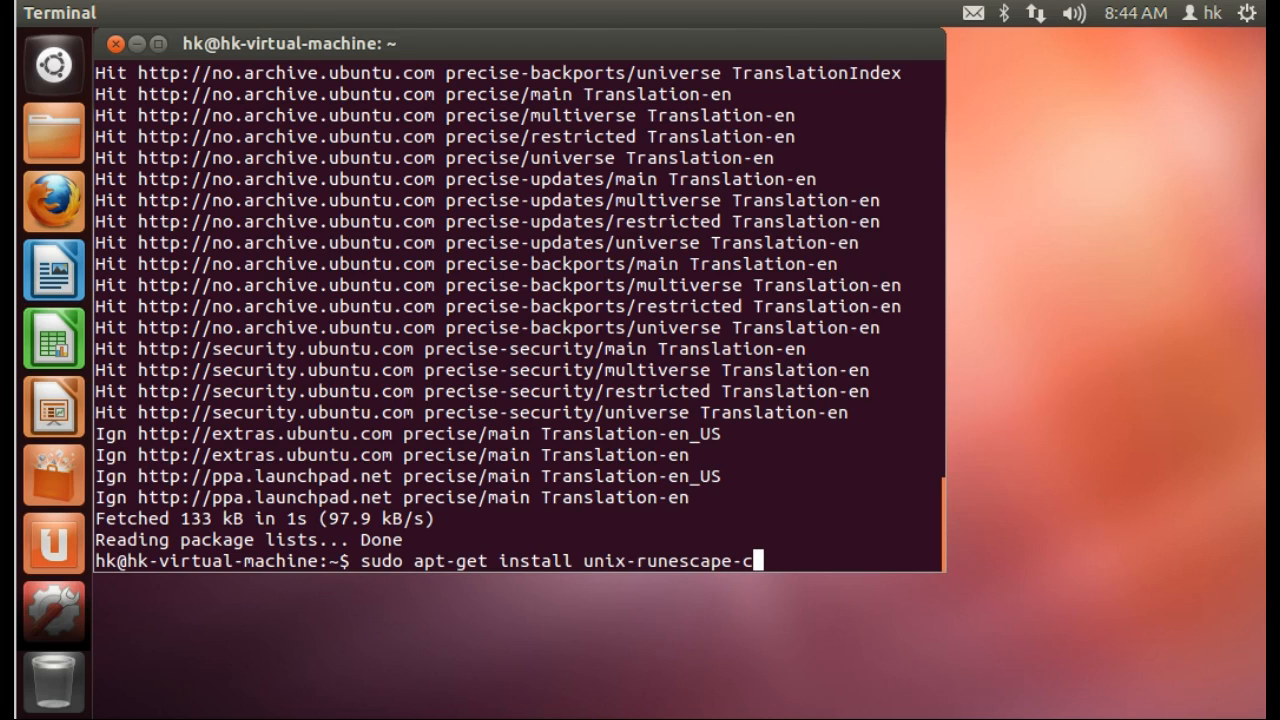
pyautogui.write('lient')
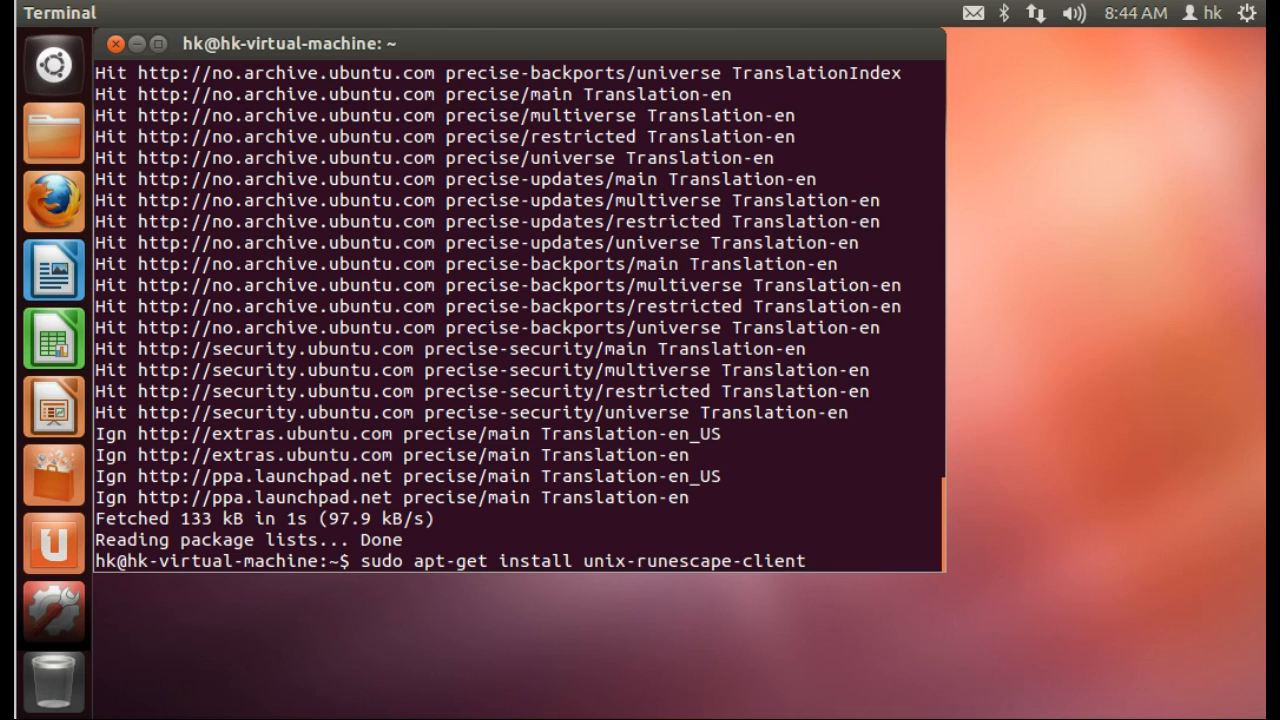
pyautogui.press('Return')
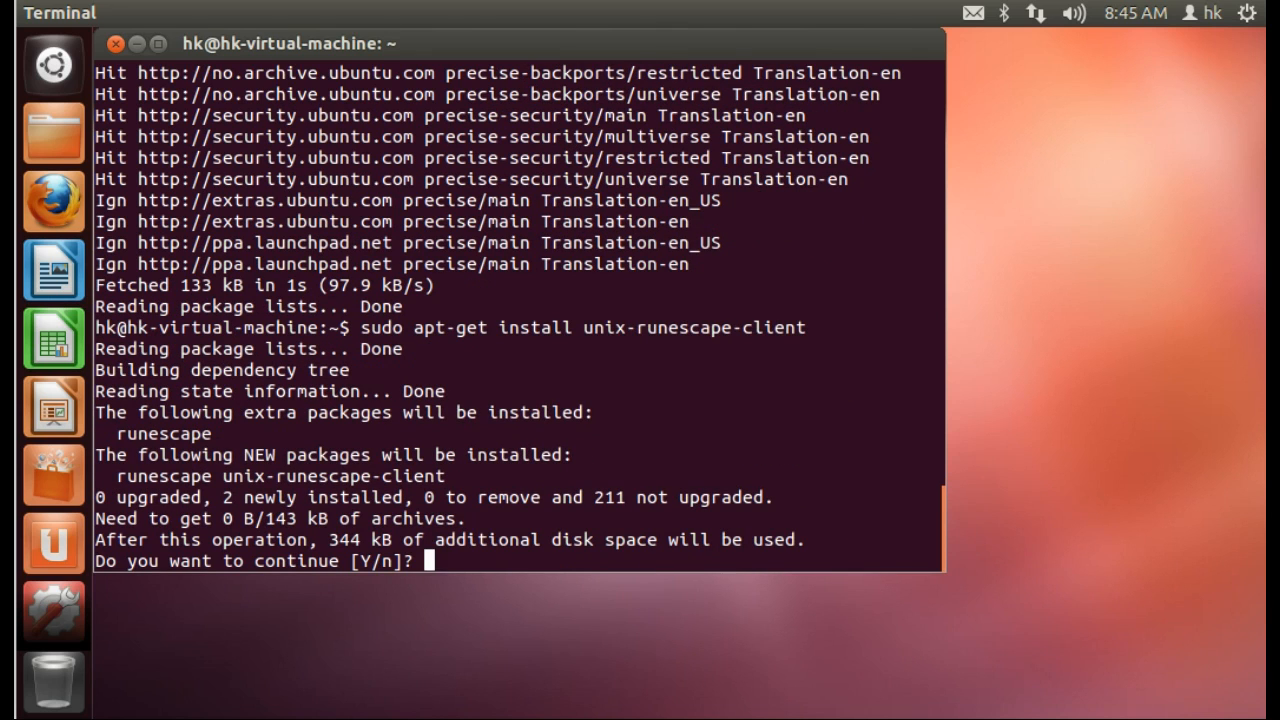
# Answer y to confirm installing the new packages and let setup complete.
pyautogui.write('y')
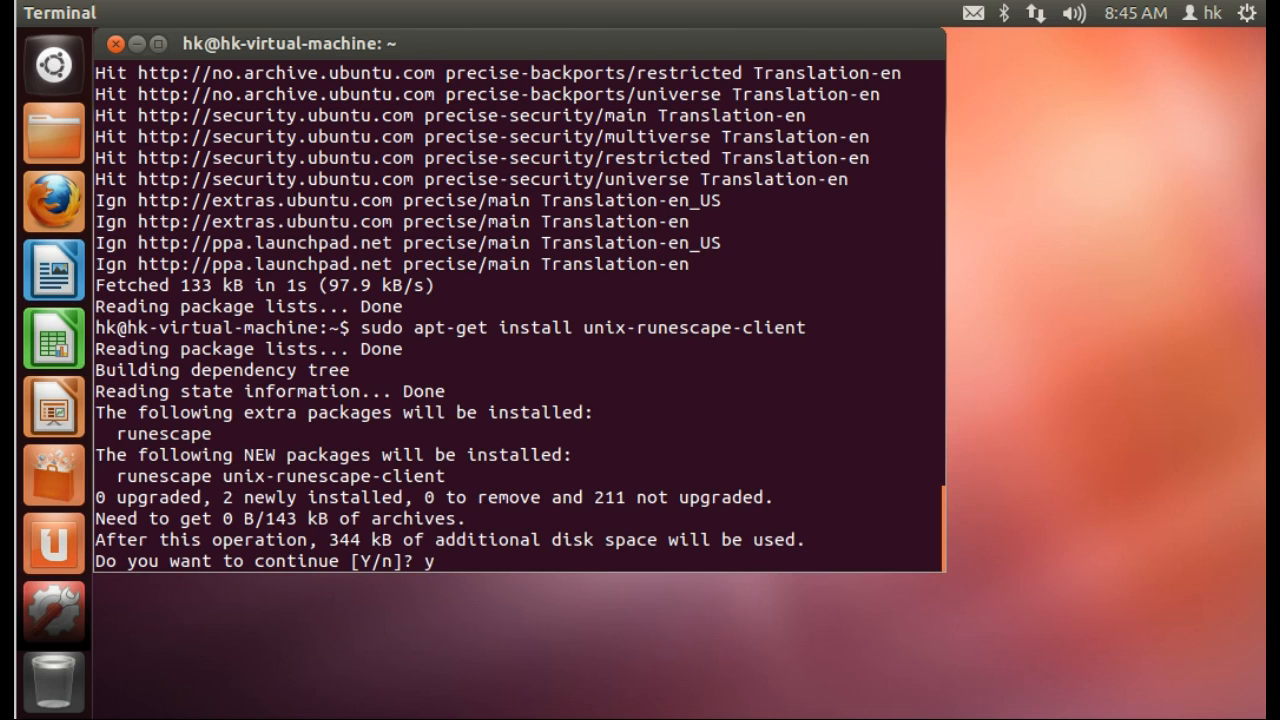
pyautogui.press('Return')
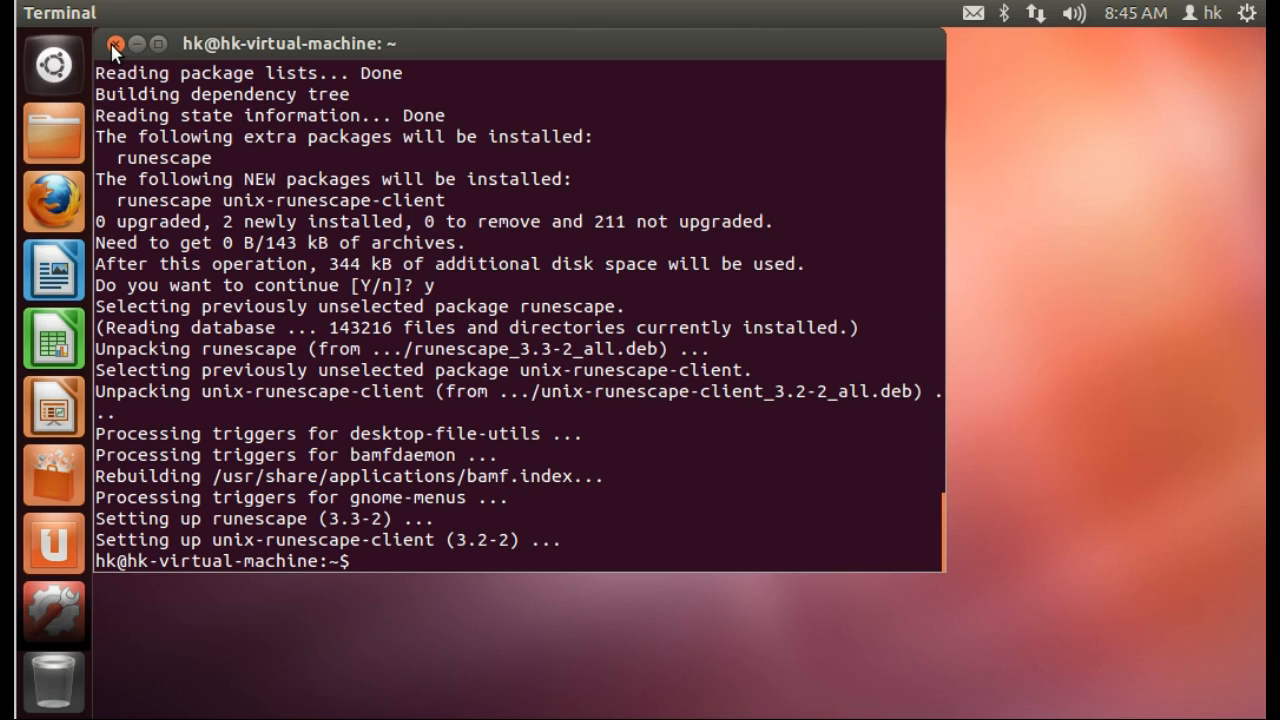
# Close the terminal and search the Dash for 'run' to find the RuneScape applications.
pyautogui.click(114, 44)
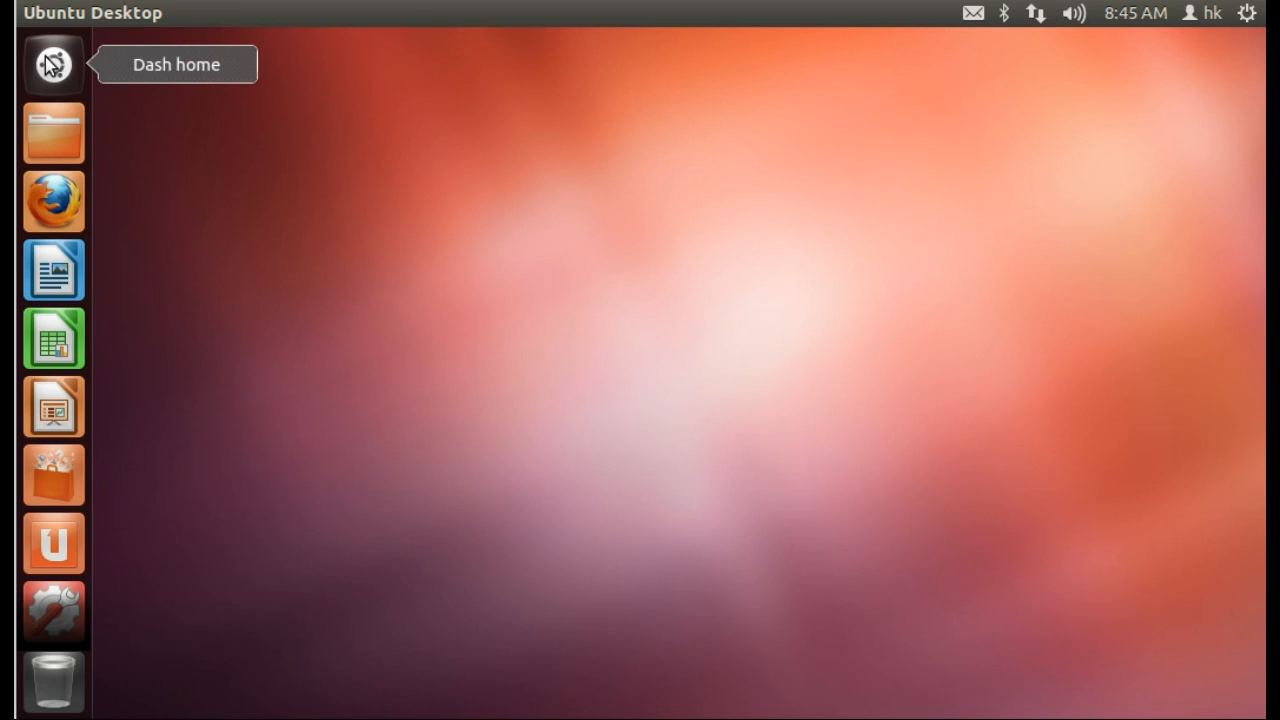
pyautogui.click(54, 64)
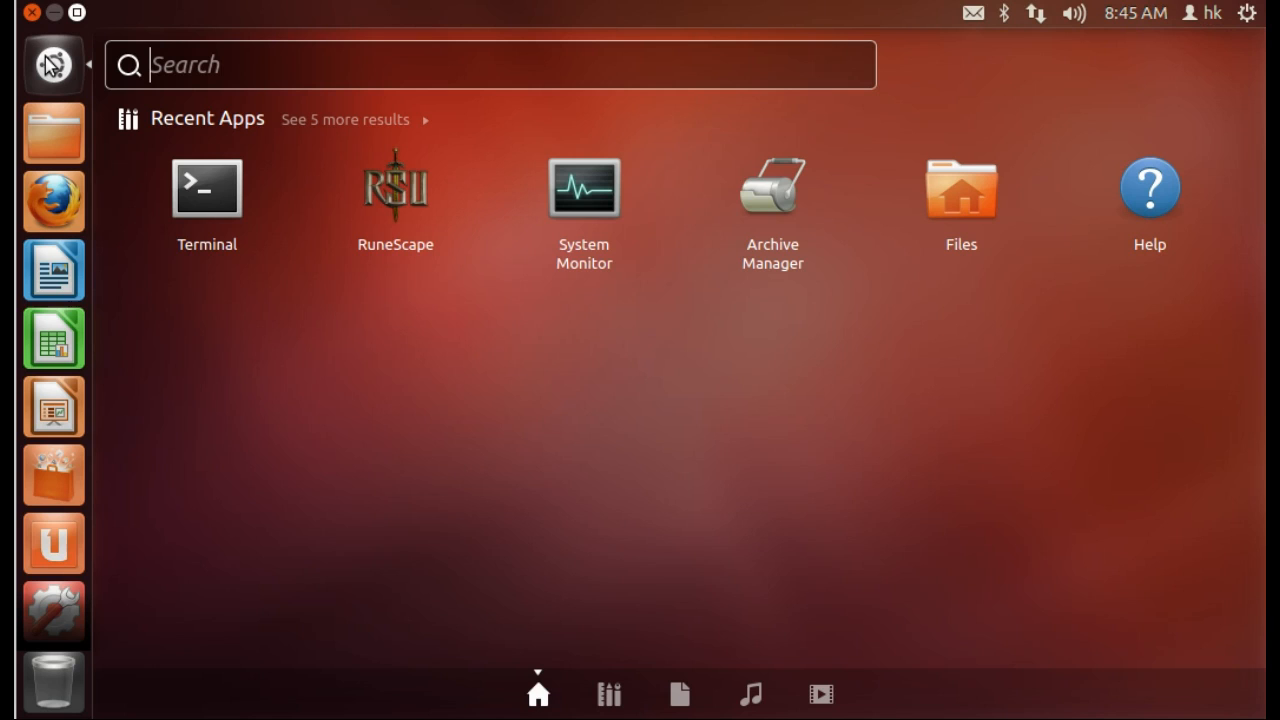
pyautogui.write('runescape')
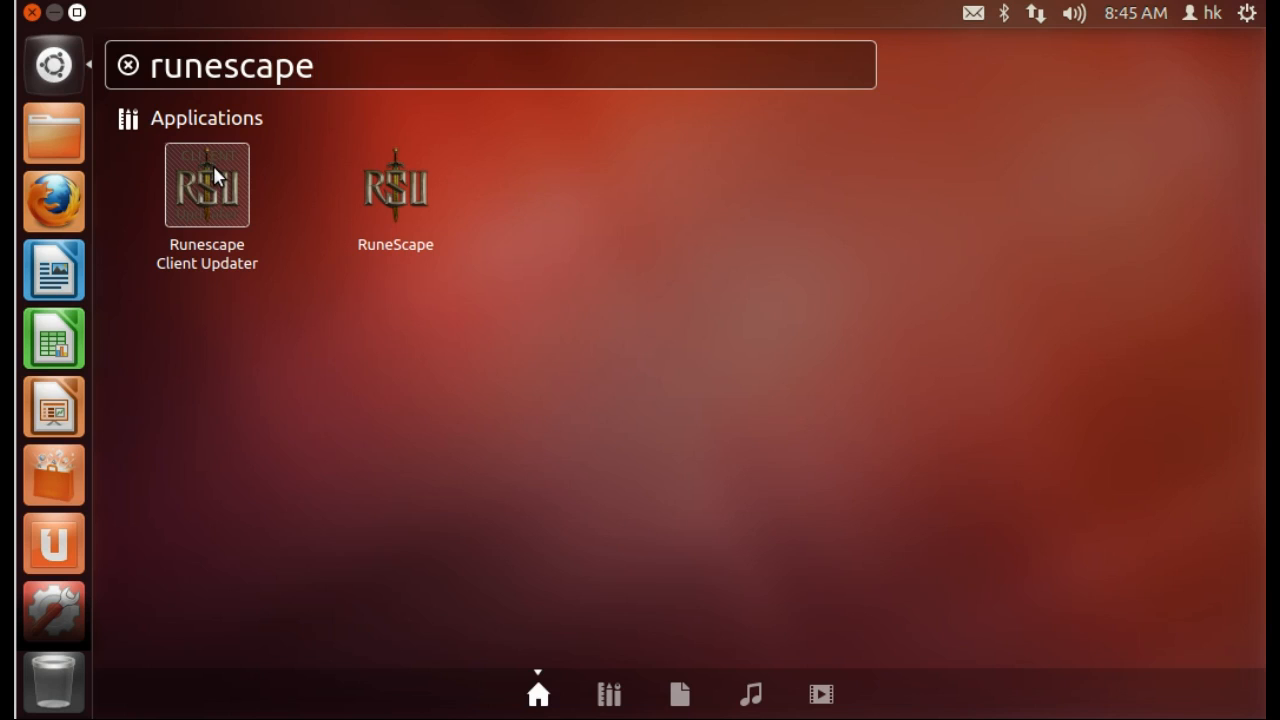
pyautogui.moveTo(396, 184)
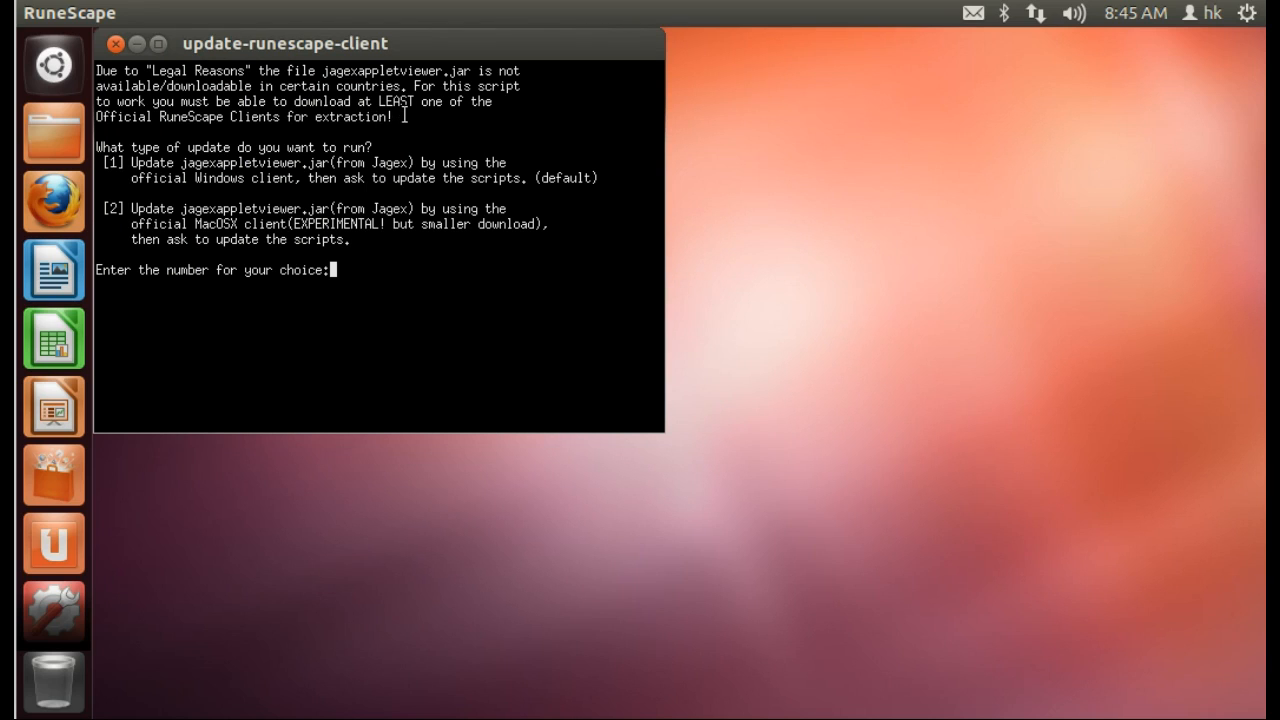
pyautogui.moveTo(304, 140)
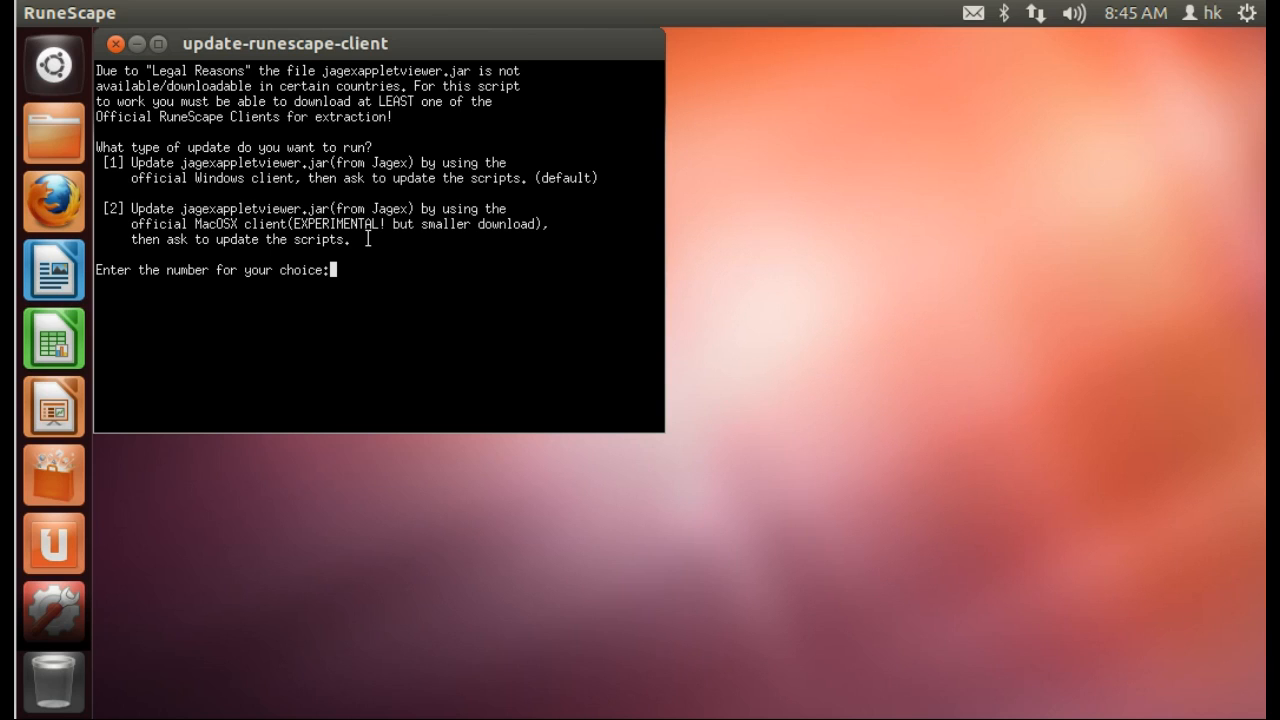
# Choose option 2 to update jagexappletviewer.jar from the official MacOSX client.
pyautogui.write('2')
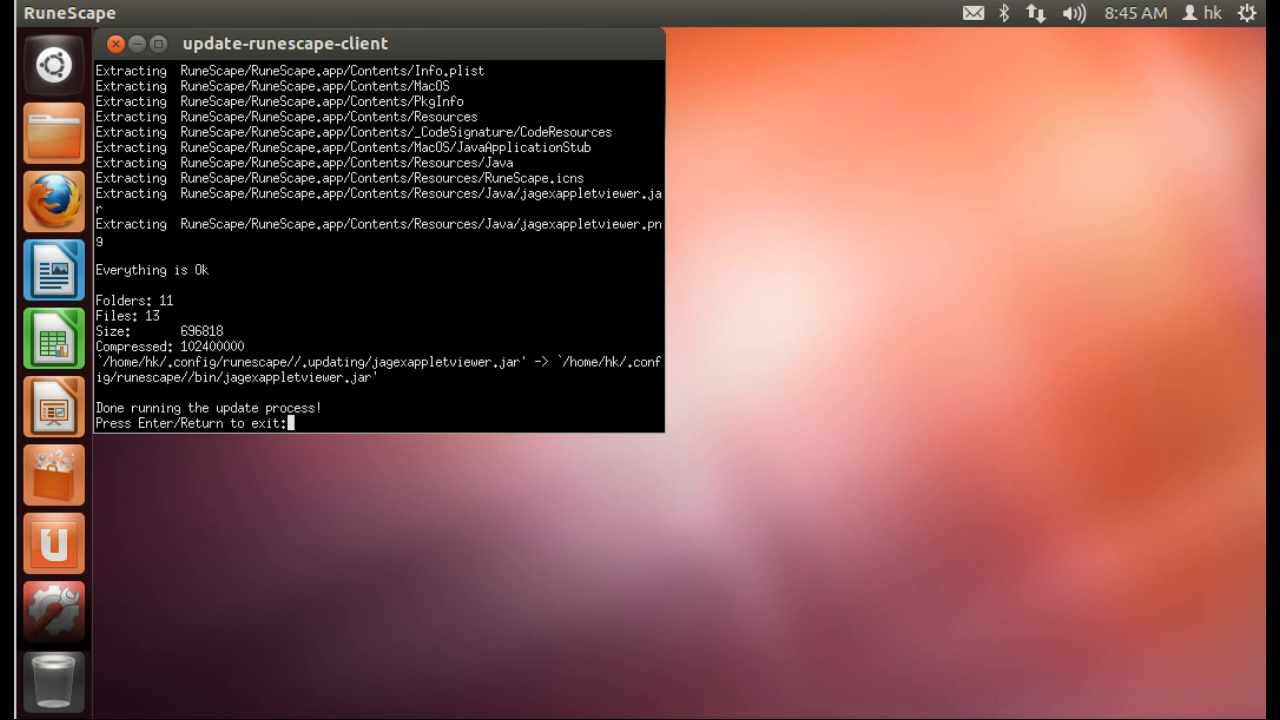
pyautogui.moveTo(368, 248)
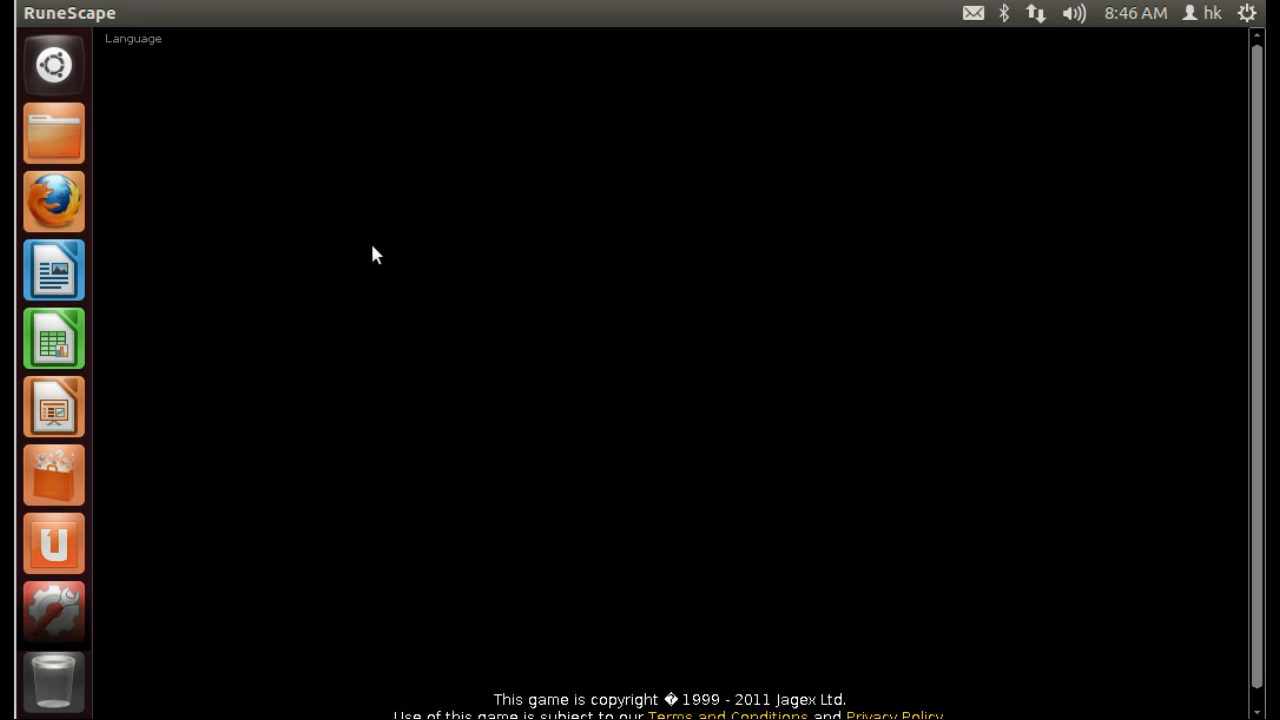
pyautogui.moveTo(804, 318)
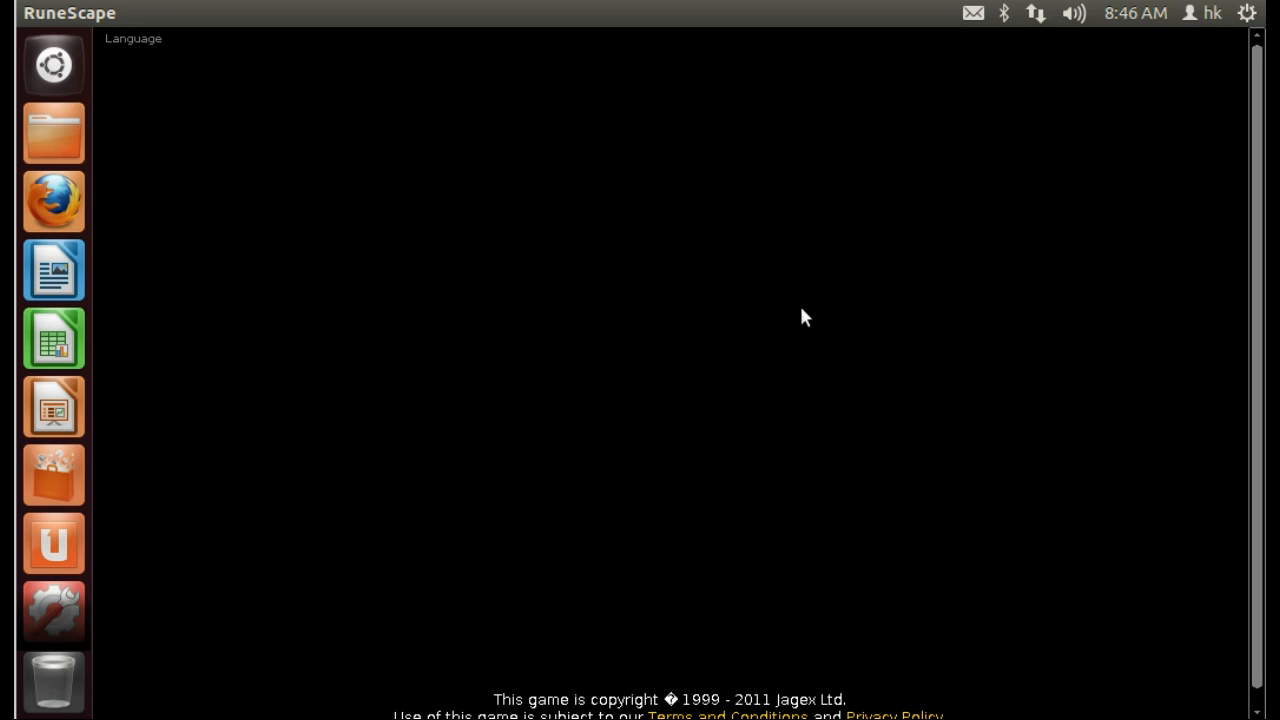